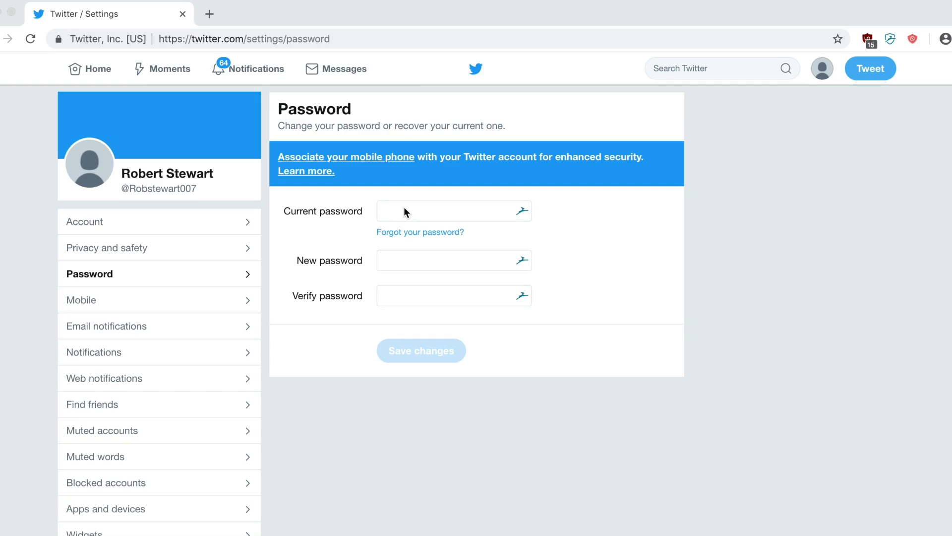
Step: With the Direct Selection tool, marquee-select only the square's top-left anchor point
click(454, 259)
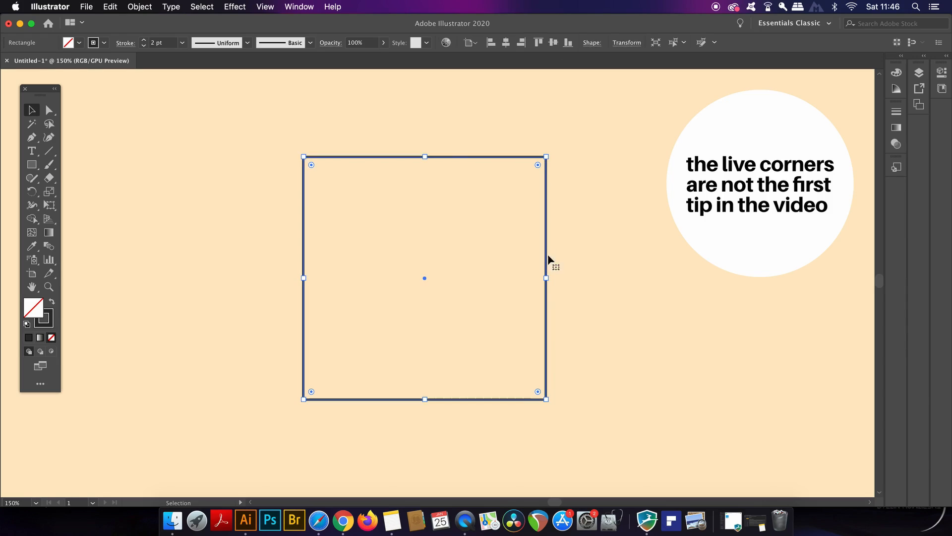
mouse_move(406, 200)
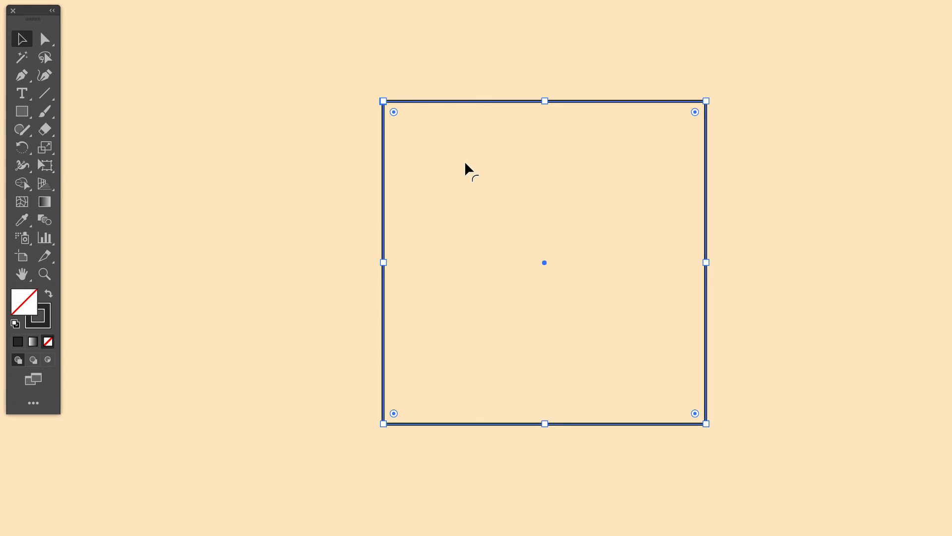
click(45, 38)
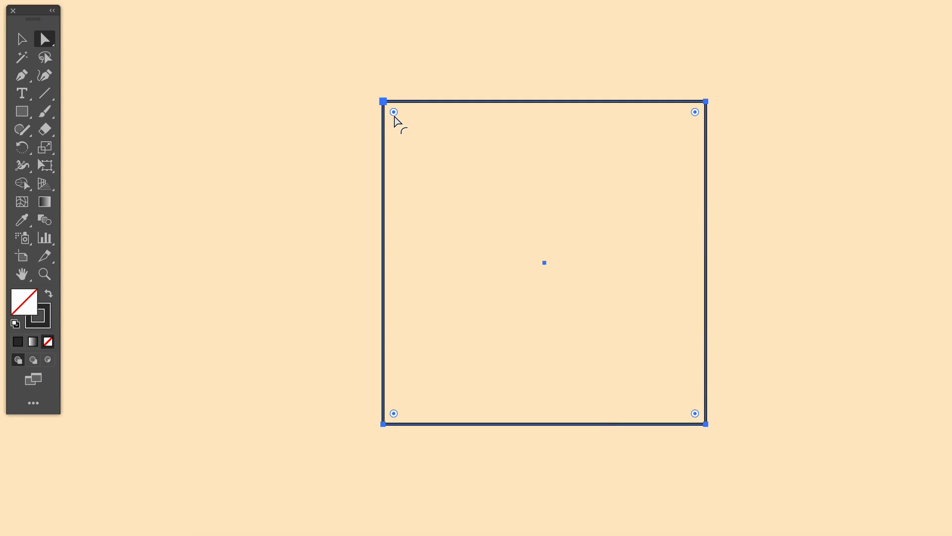
drag(393, 111, 579, 297)
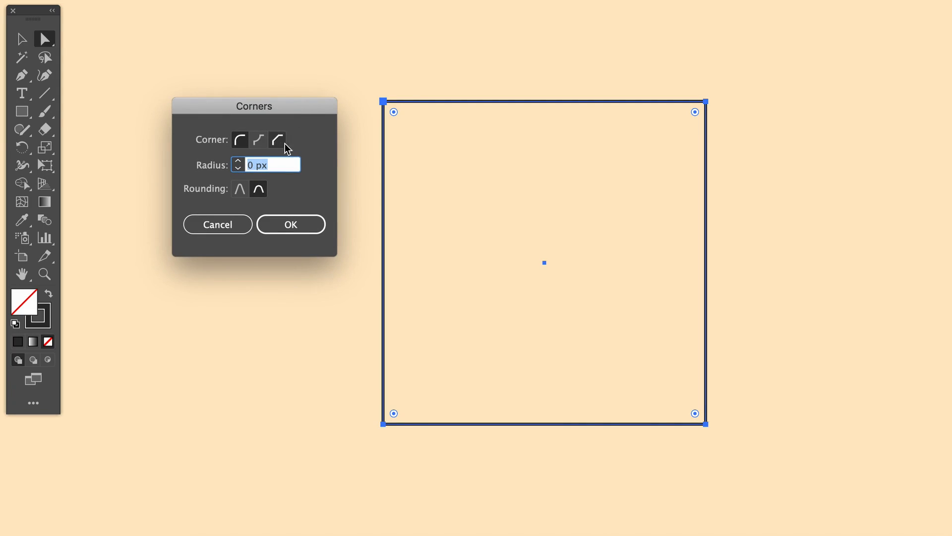
mouse_move(258, 140)
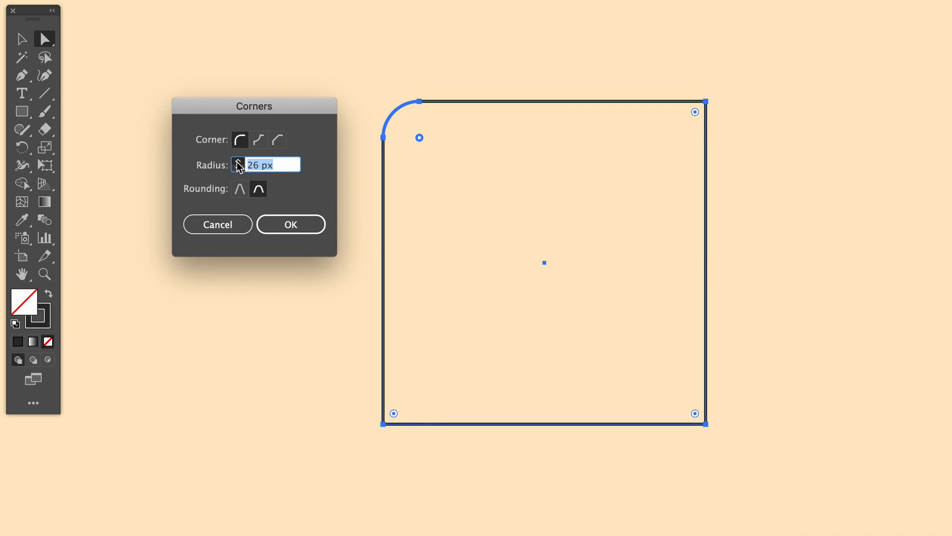
Step: In the Corners dialog set a 50 px radius, preview Inverted Round, then switch to Chamfer
click(258, 140)
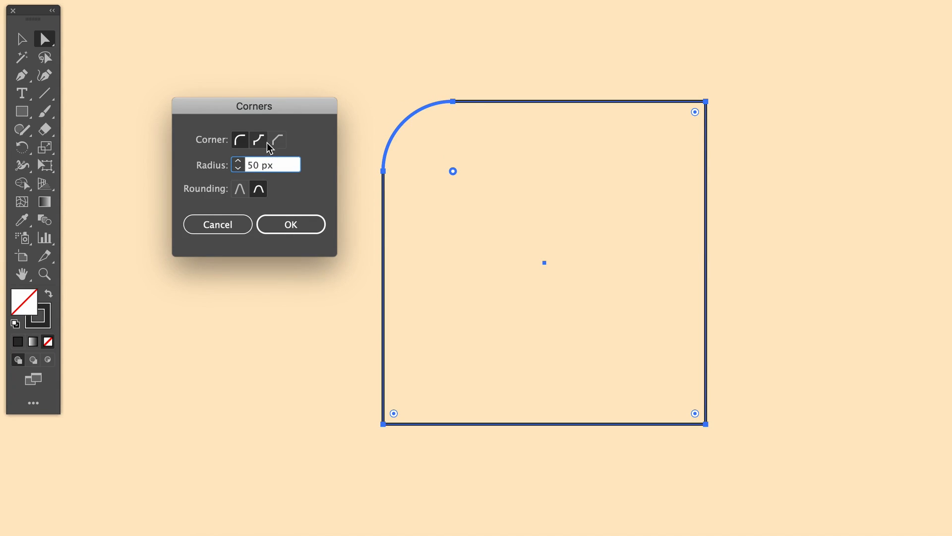
click(258, 140)
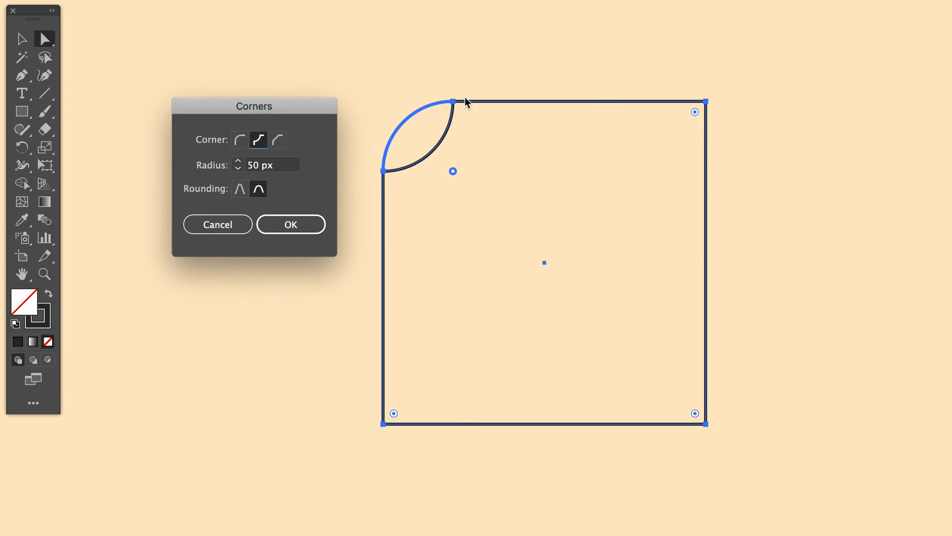
click(276, 140)
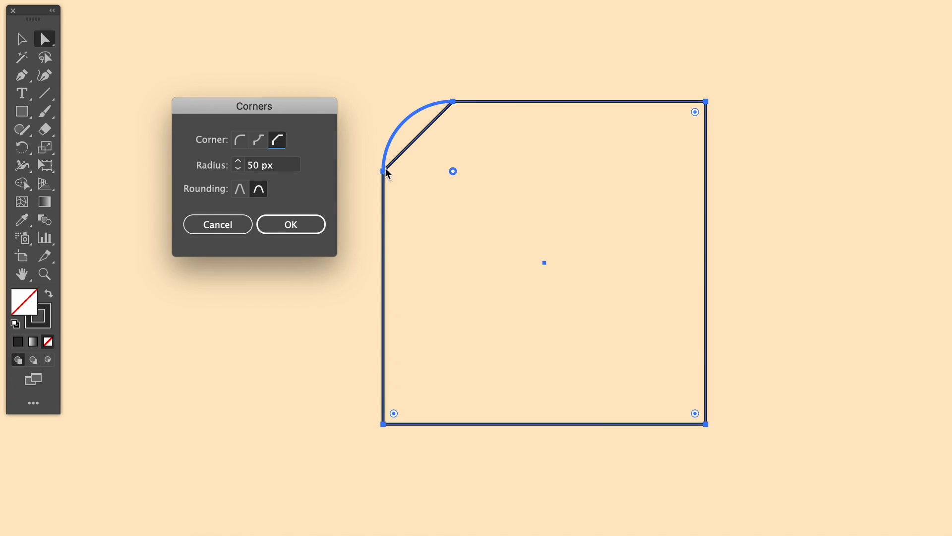
mouse_move(456, 97)
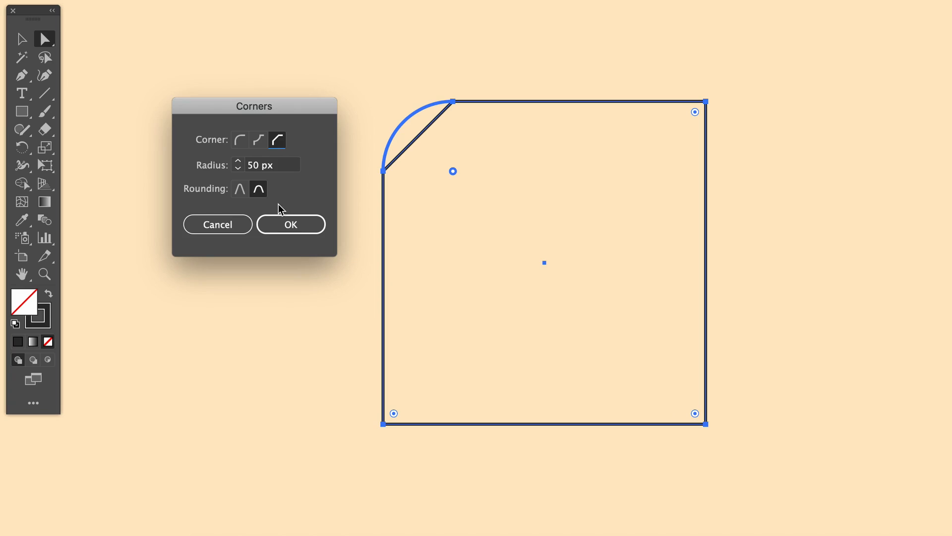
mouse_move(286, 206)
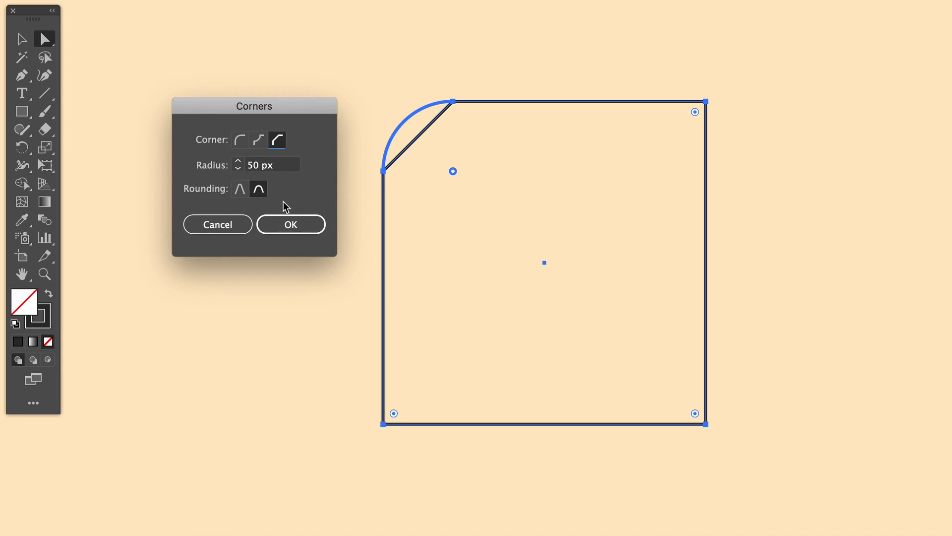
Step: Cancel the corner edit, select the whole square and rotate it 120° from the Transform presets
click(217, 225)
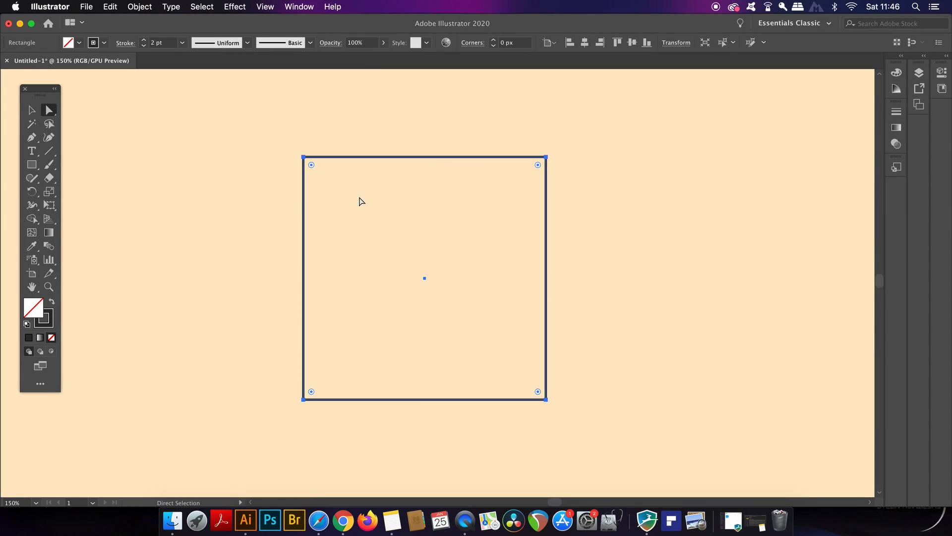
click(31, 110)
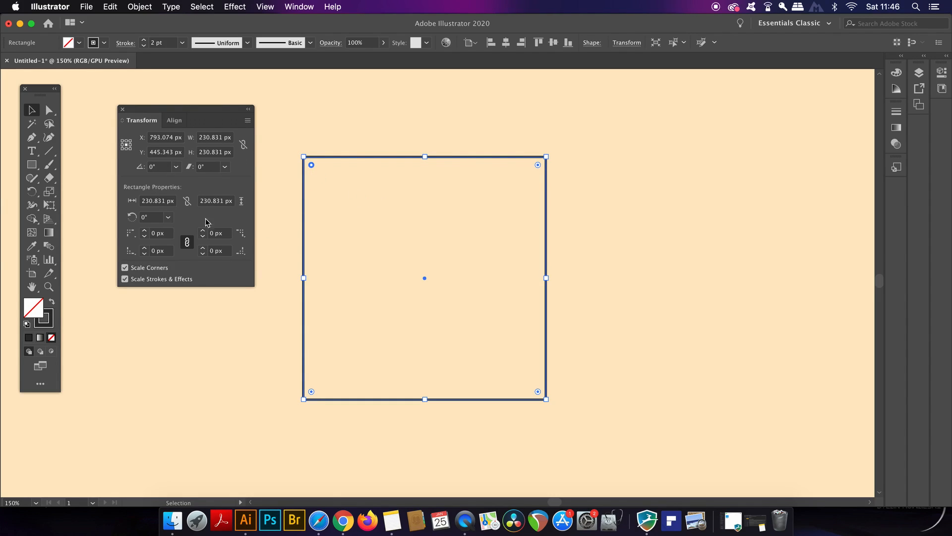
click(175, 167)
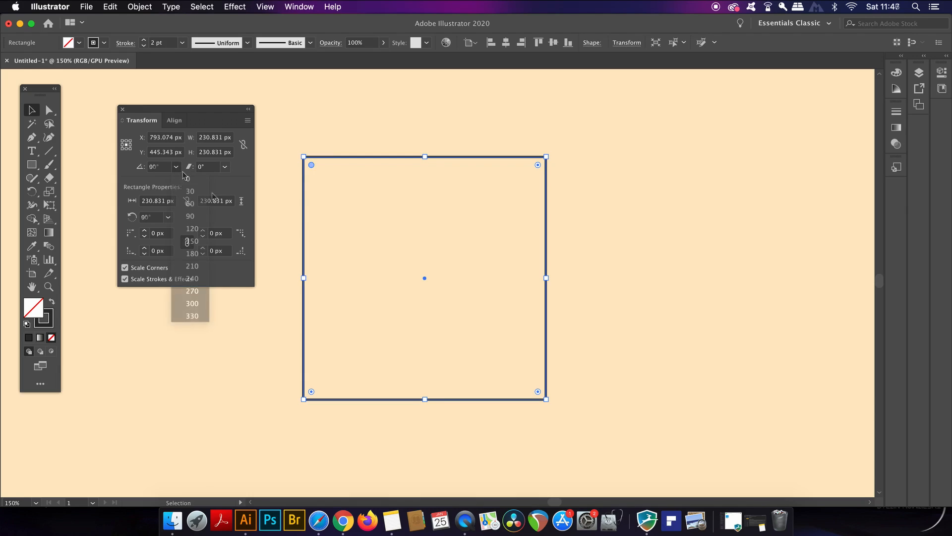
click(175, 166)
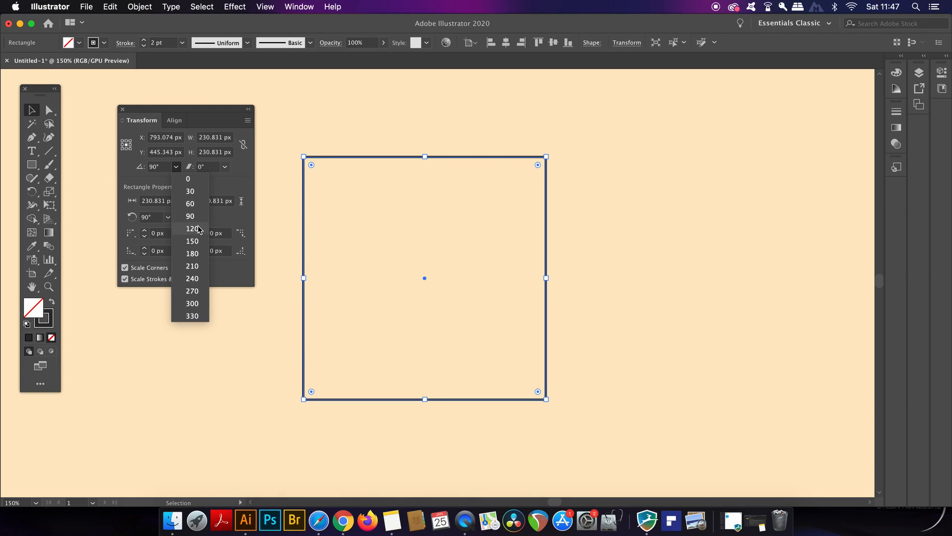
click(192, 229)
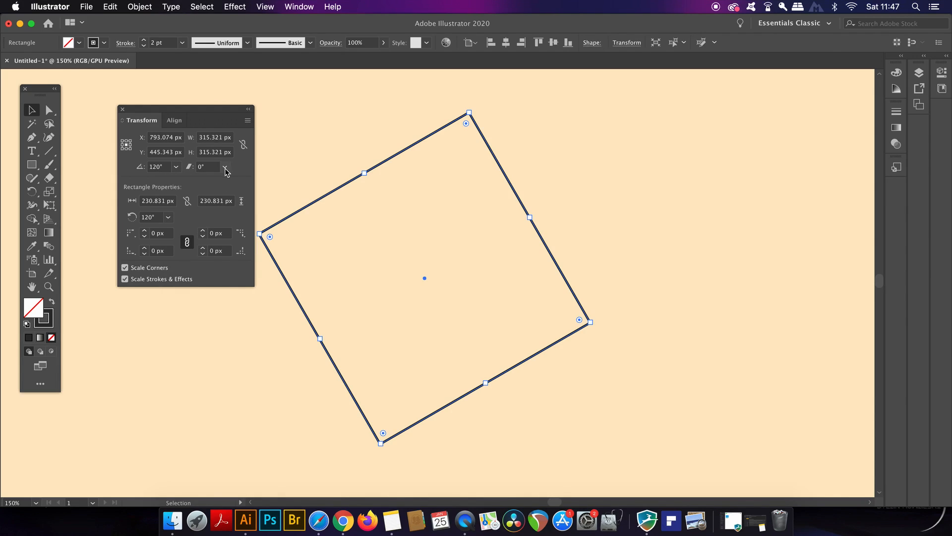
click(224, 167)
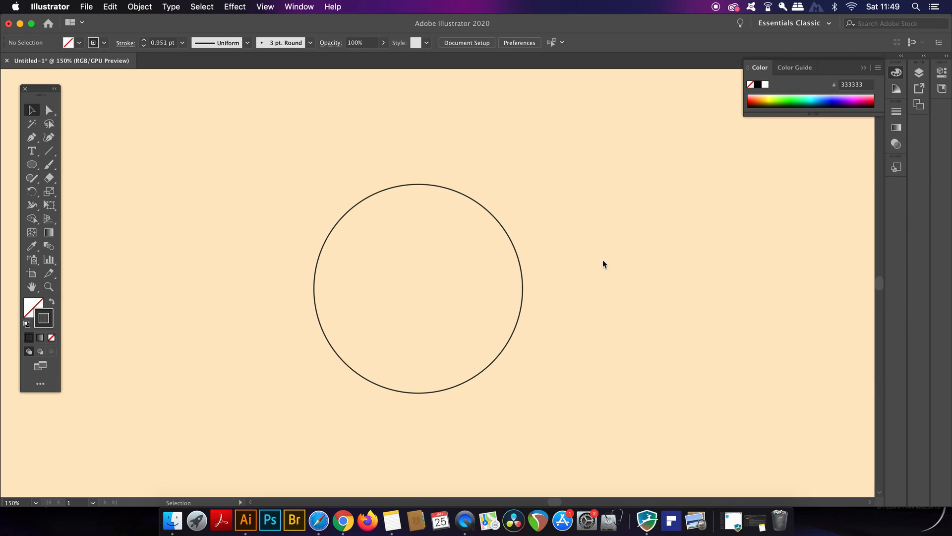
mouse_move(554, 250)
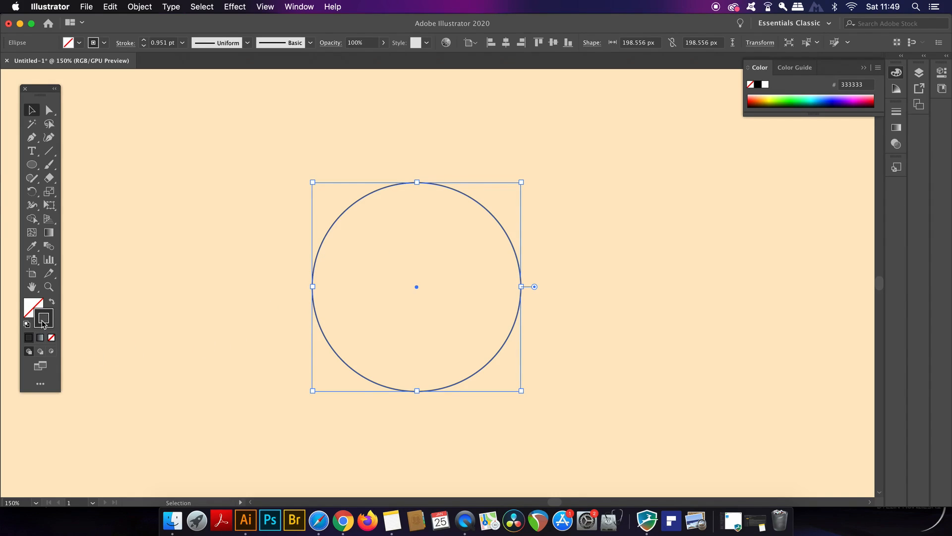
mouse_move(44, 319)
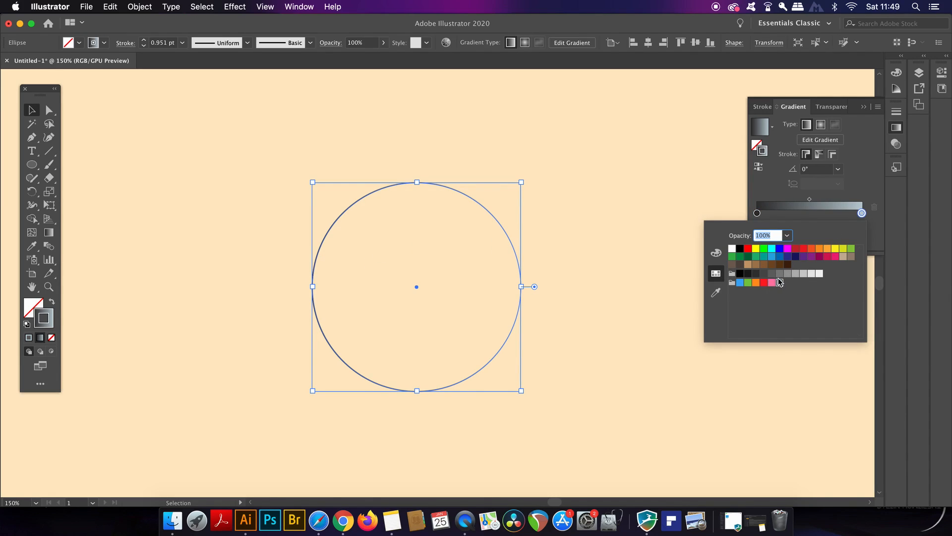
Step: Colour a gradient stop pink and set the circle's stroke weight to 19 pt
click(773, 282)
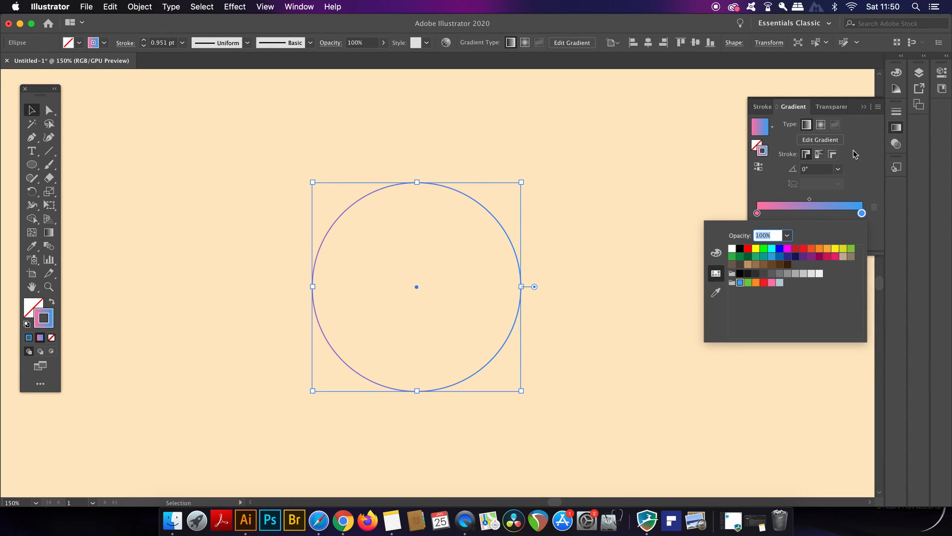
mouse_move(818, 154)
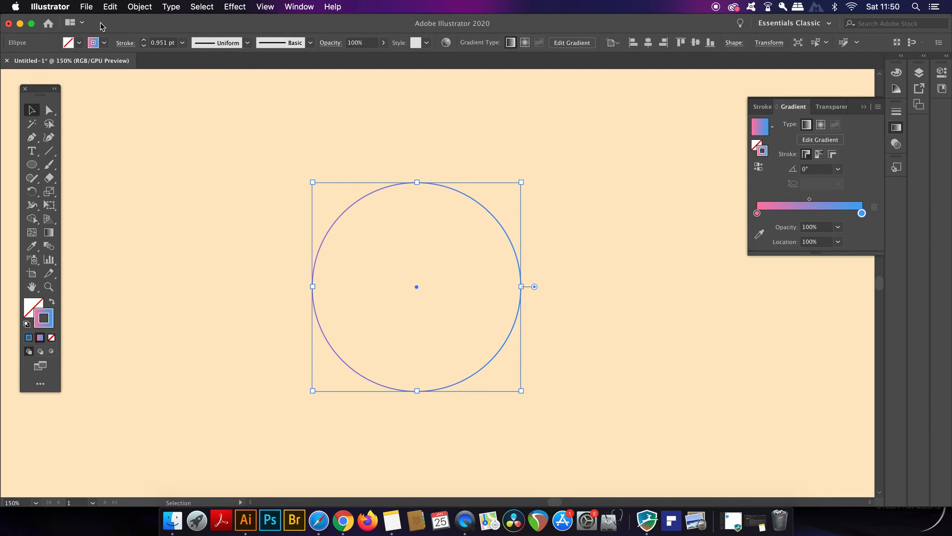
text(19 pt)
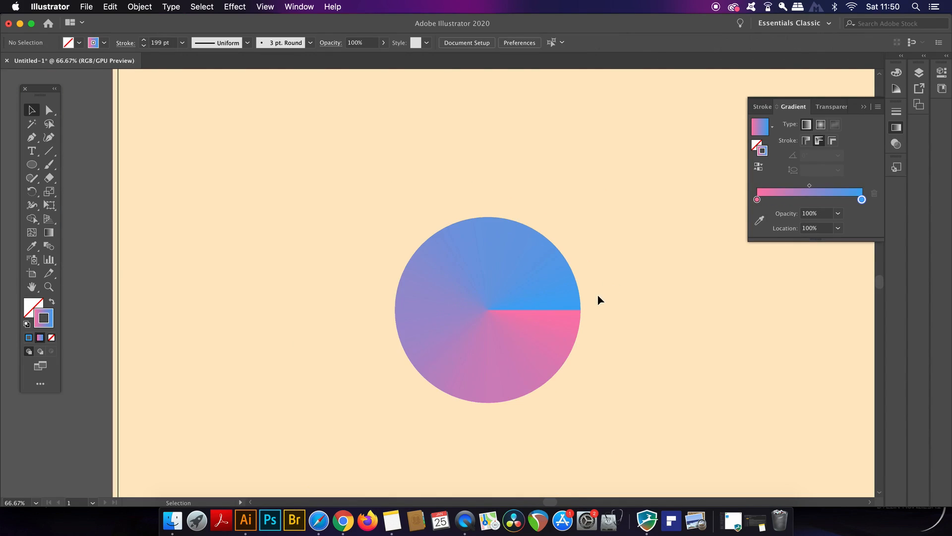
Step: Edit the gradient's starting colour stop toward purple, shifting the disc to purple-to-blue
click(486, 309)
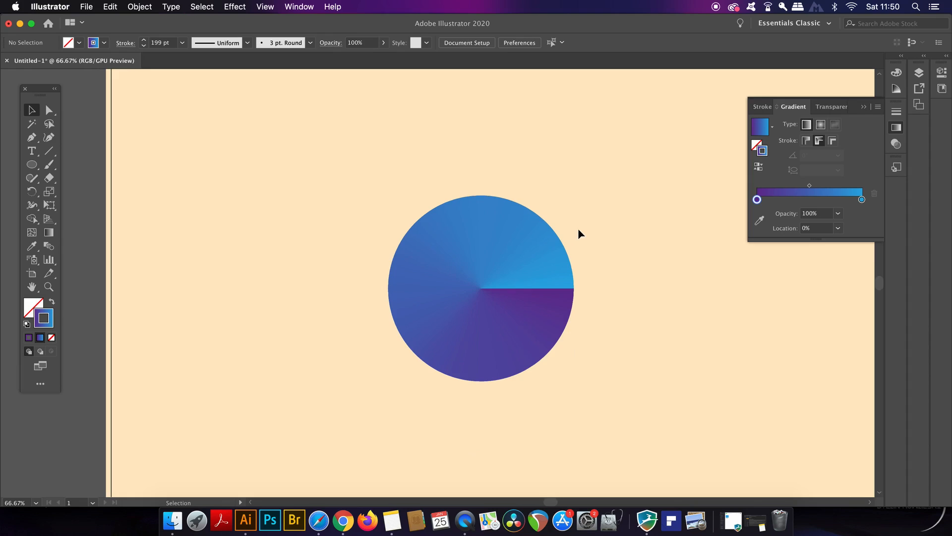
drag(479, 286, 362, 322)
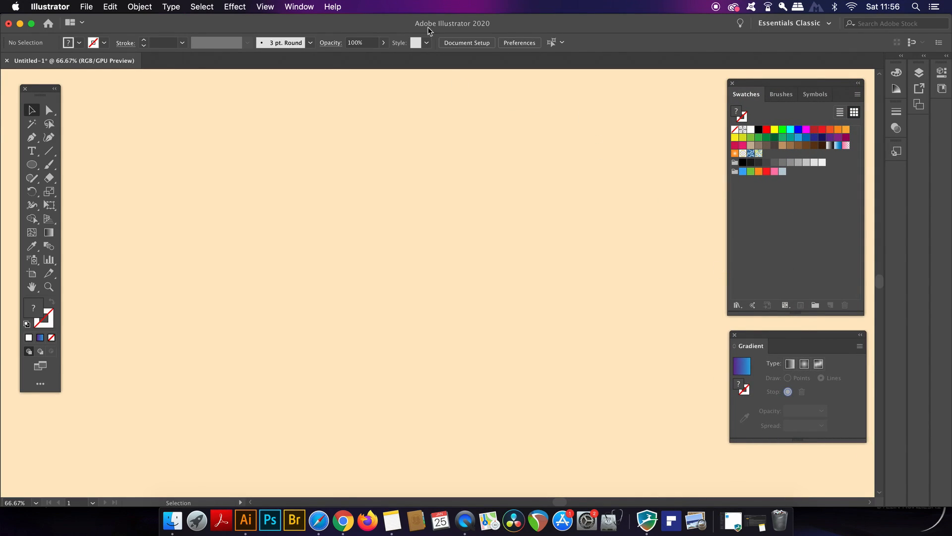
Step: Save a light blue (R125 G175 B255) as a global swatch, then deselect everything on the artboard
click(298, 6)
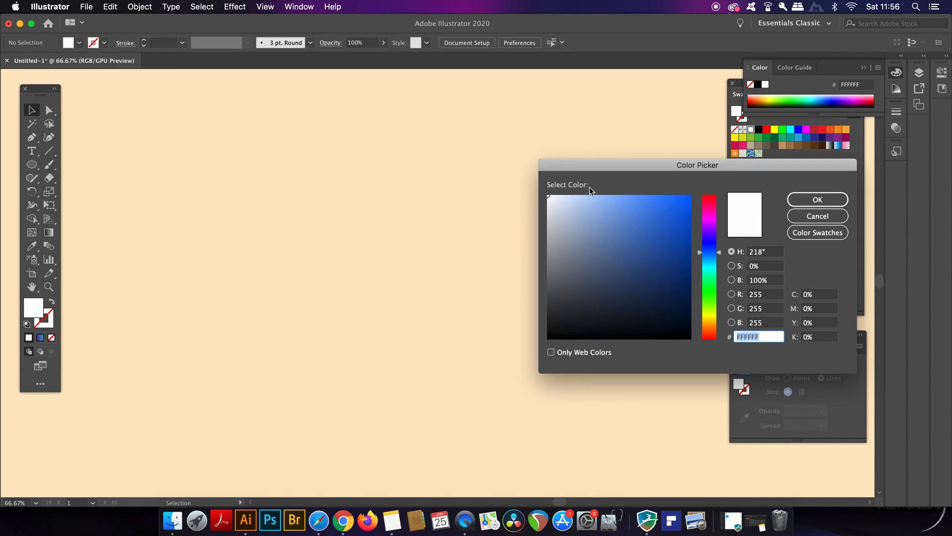
click(619, 195)
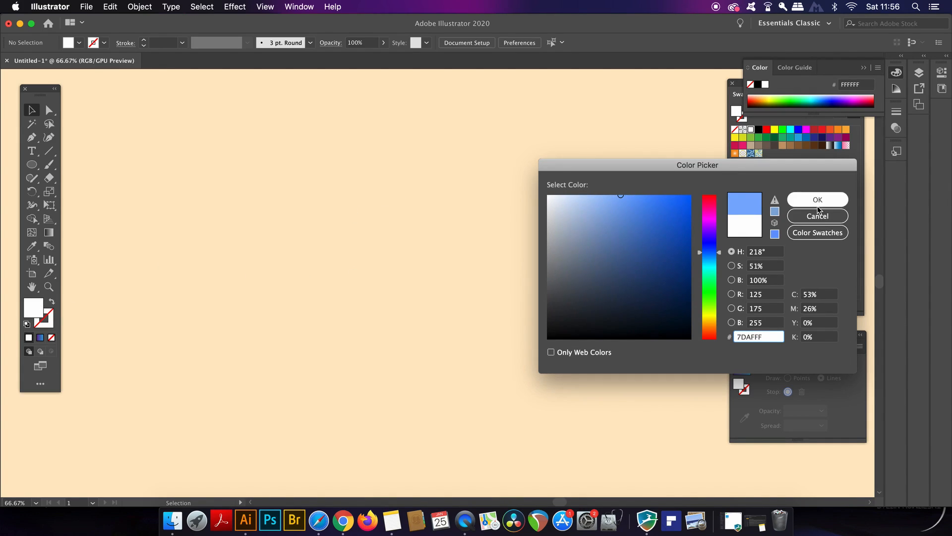
click(817, 200)
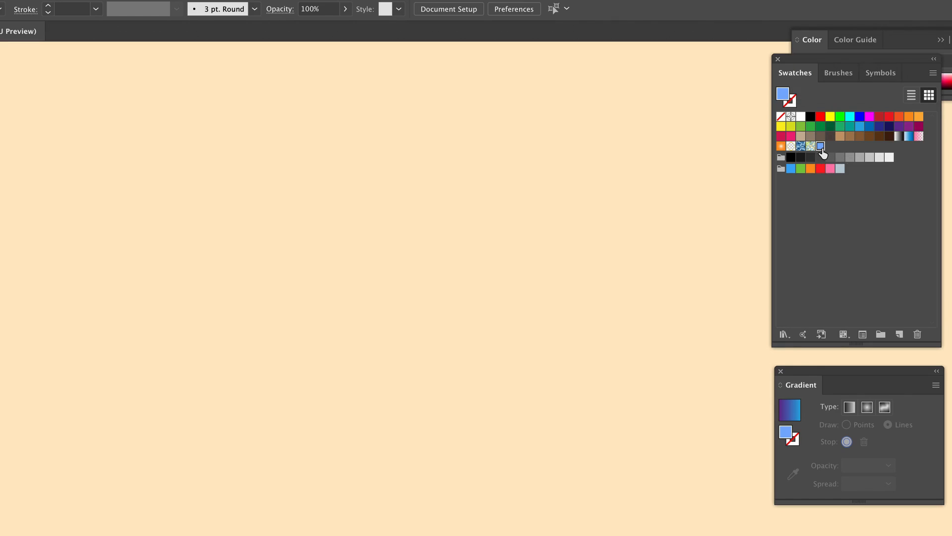
double_click(821, 145)
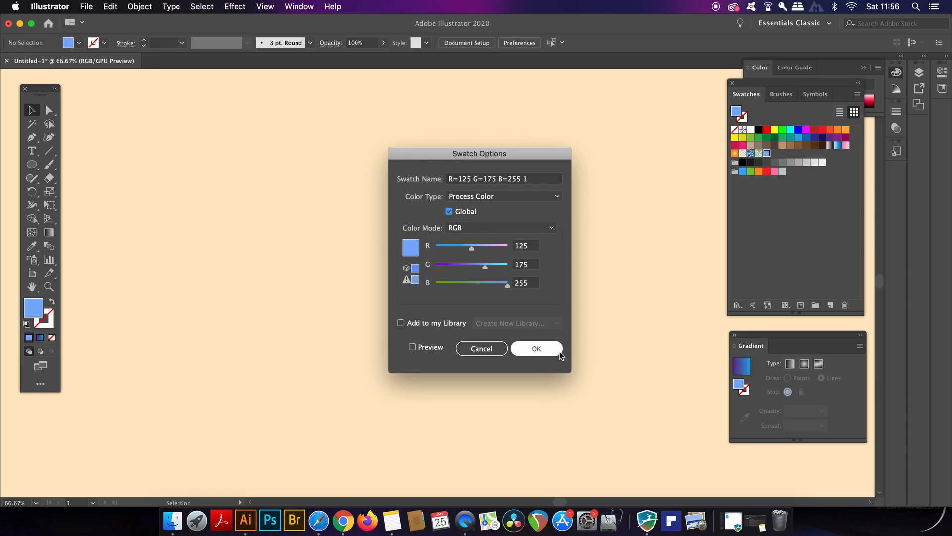
click(536, 349)
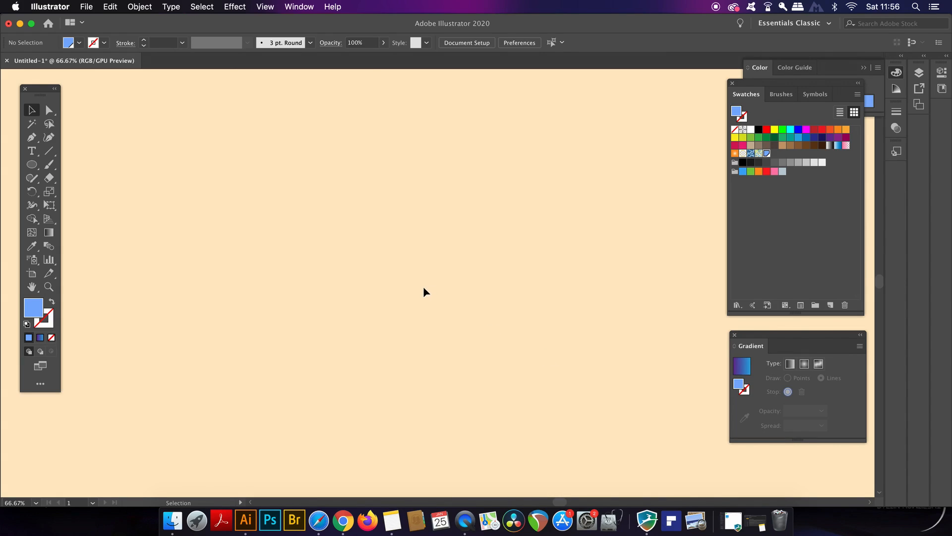
Step: Draw a large circle and give it a freeform gradient fill in Lines mode
click(32, 164)
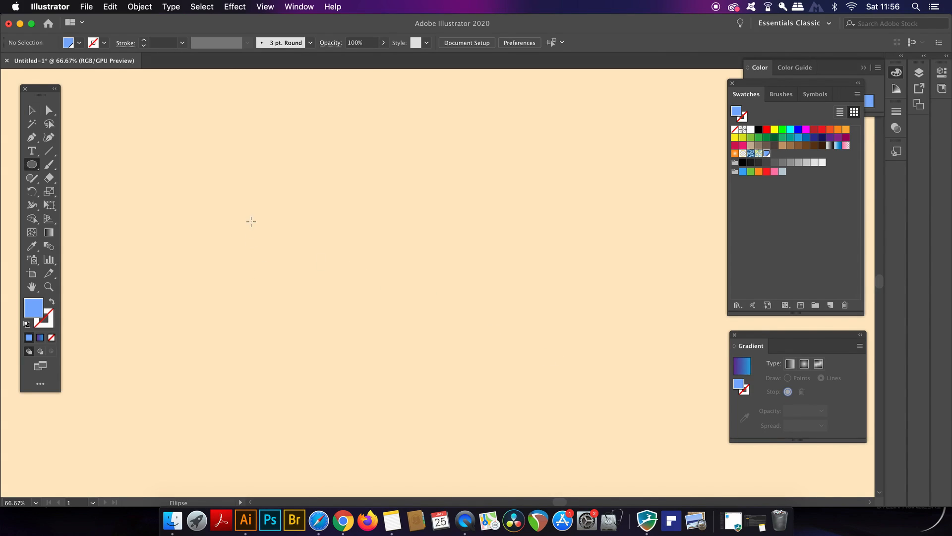
drag(257, 172, 462, 375)
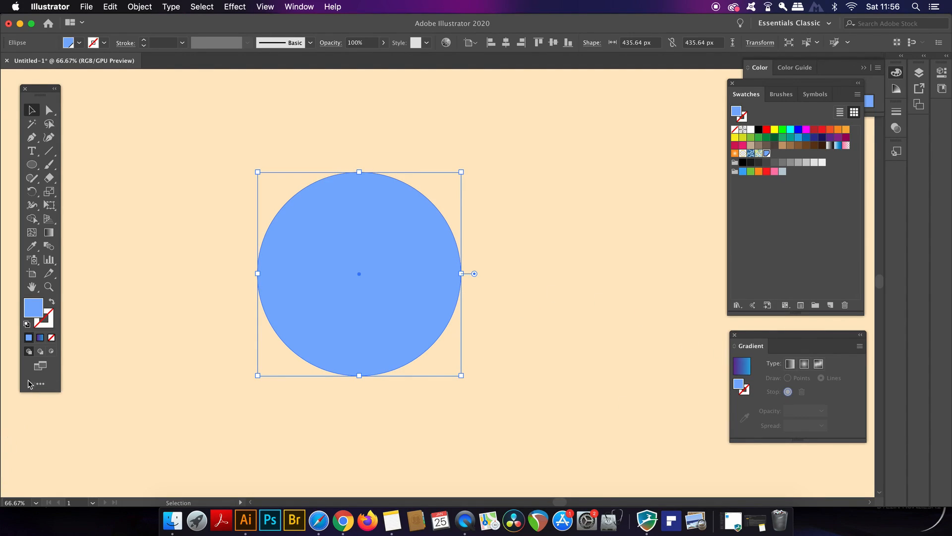
click(818, 363)
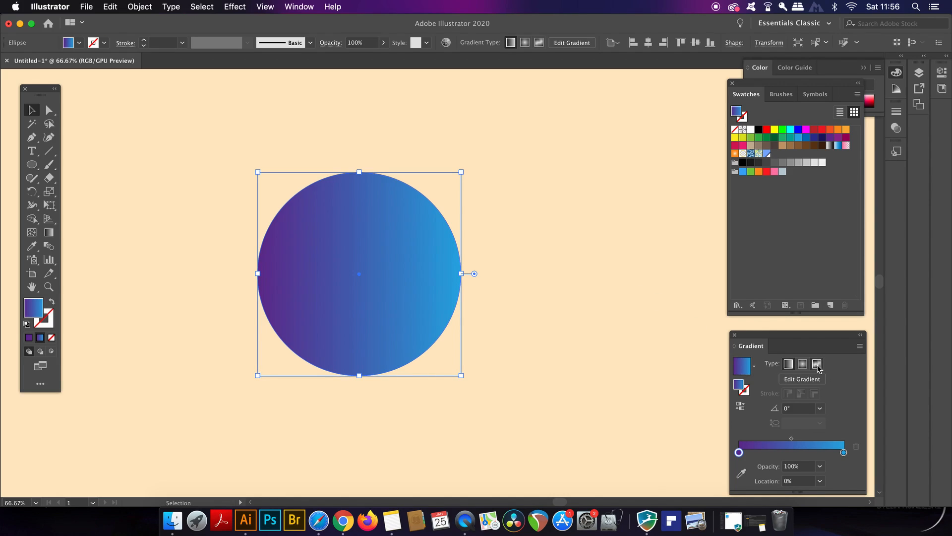
click(49, 232)
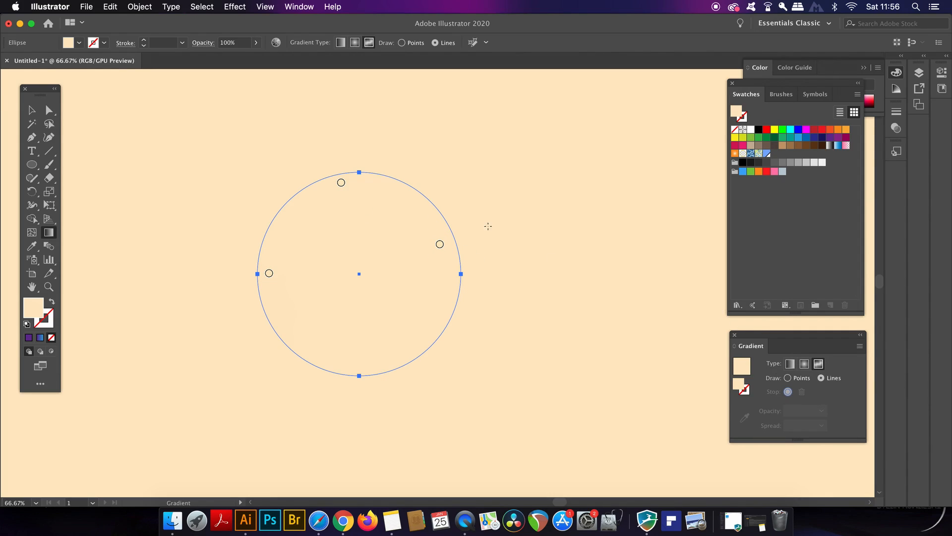
mouse_move(340, 187)
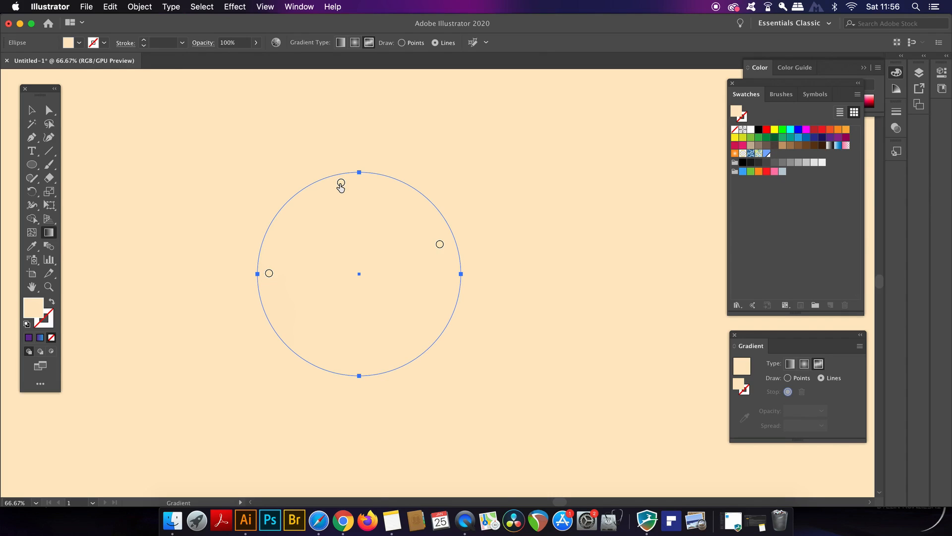
Step: Drag the colour stops into two curved lines of blue and yellow, removing the leftover left-edge stop
click(341, 182)
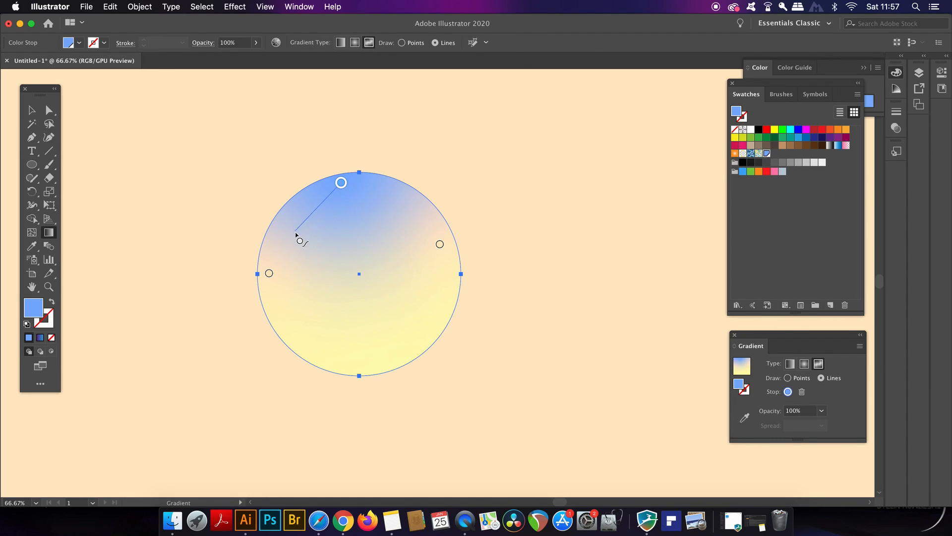
drag(297, 240, 304, 326)
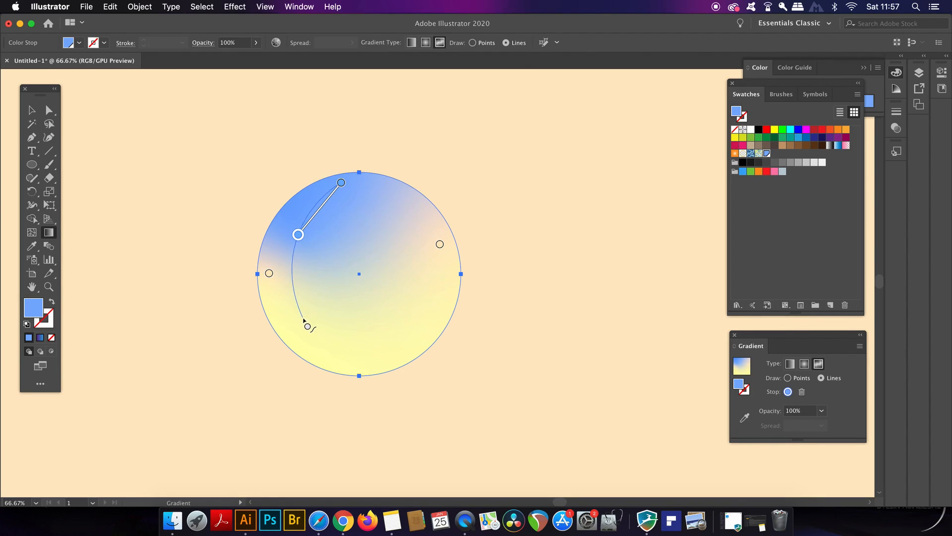
drag(308, 326, 387, 355)
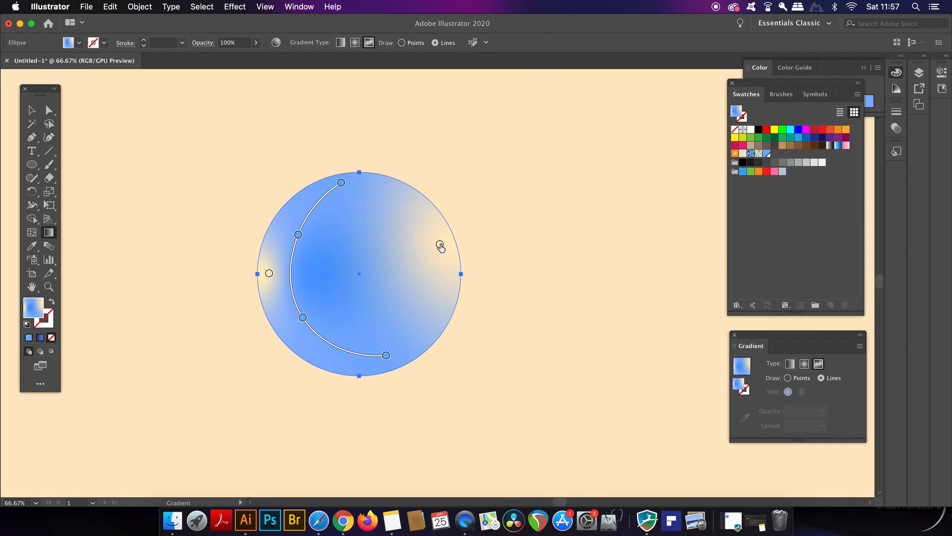
click(440, 243)
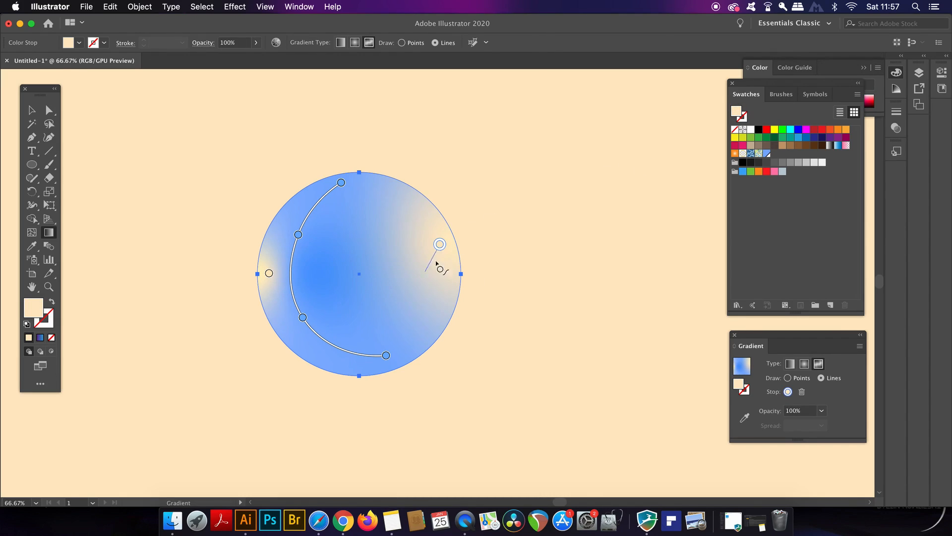
drag(440, 244, 415, 258)
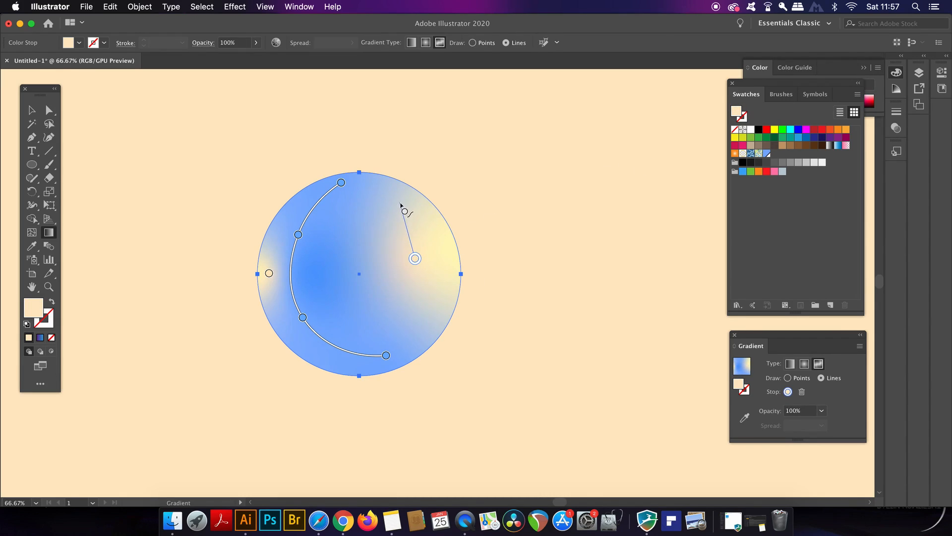
click(389, 189)
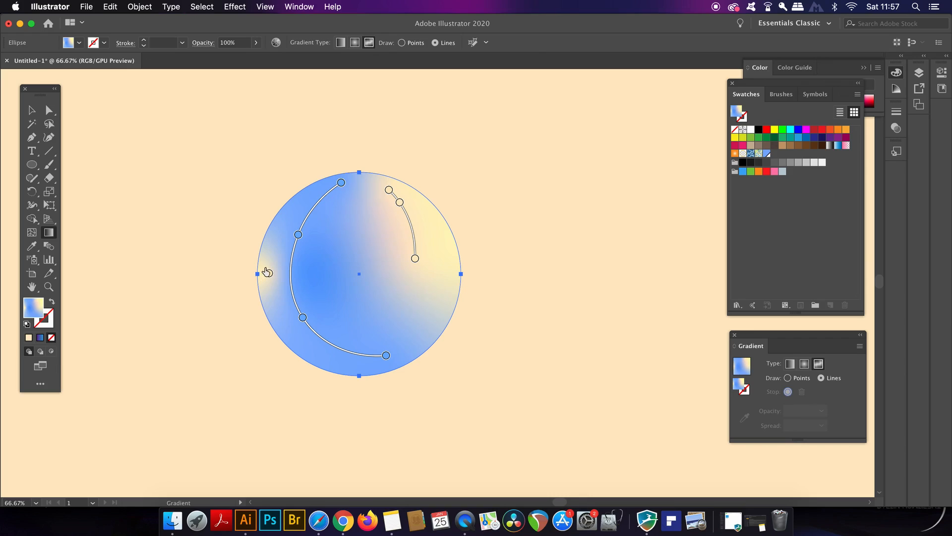
click(355, 284)
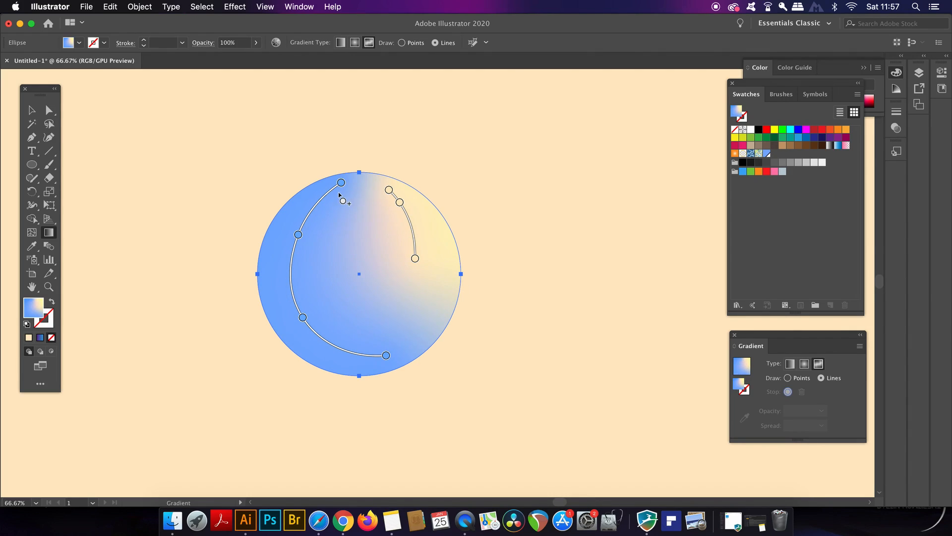
click(341, 182)
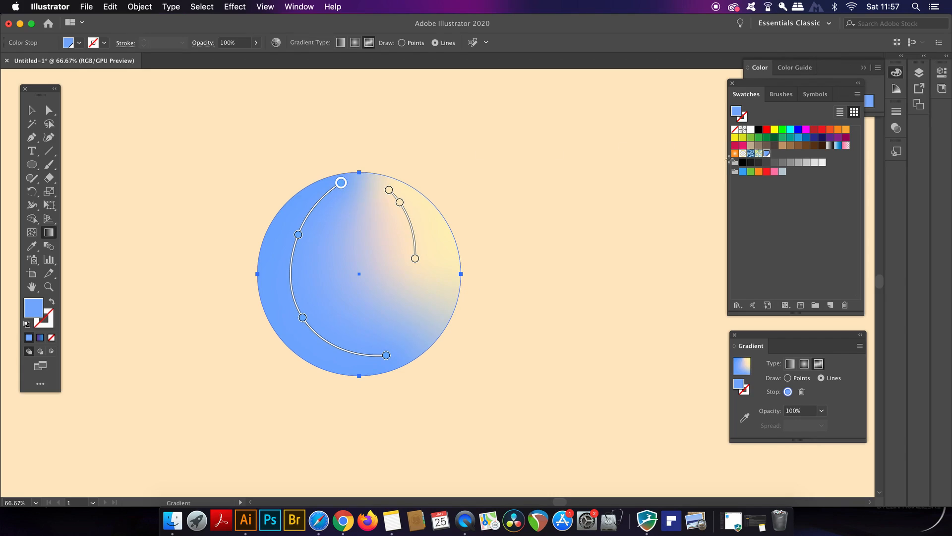
double_click(767, 153)
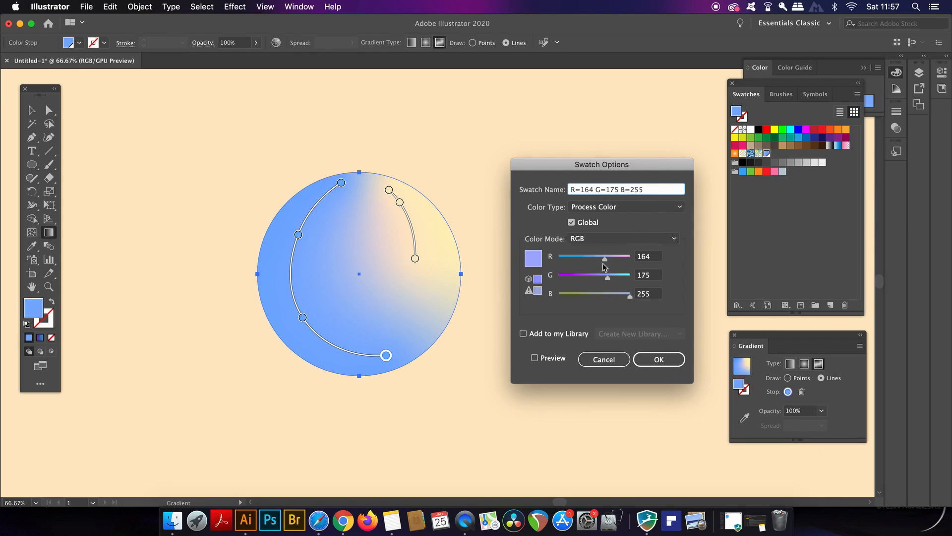
drag(605, 256, 610, 256)
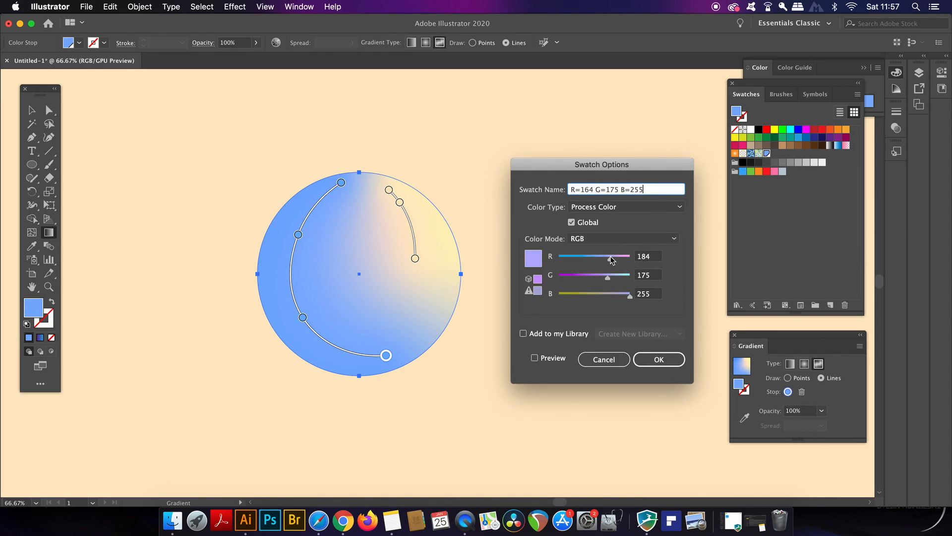
click(658, 359)
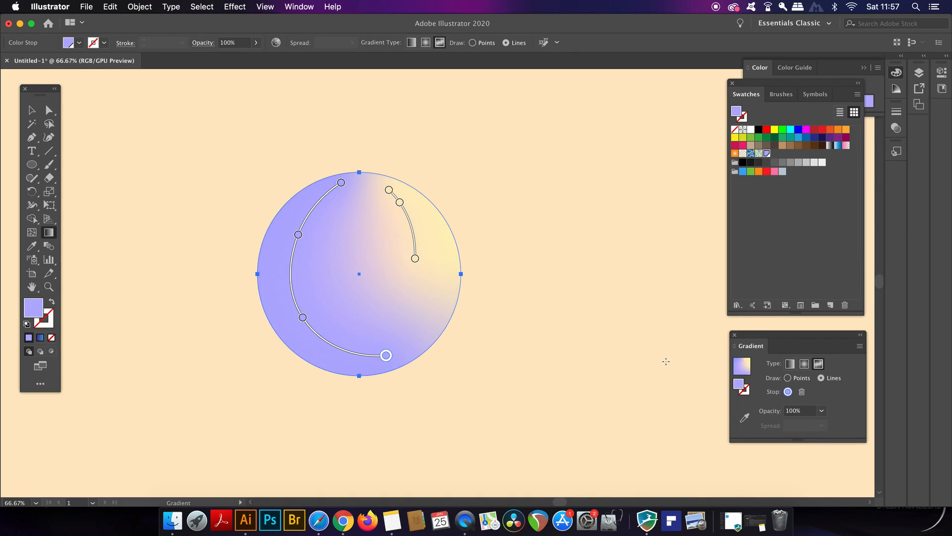
mouse_move(617, 316)
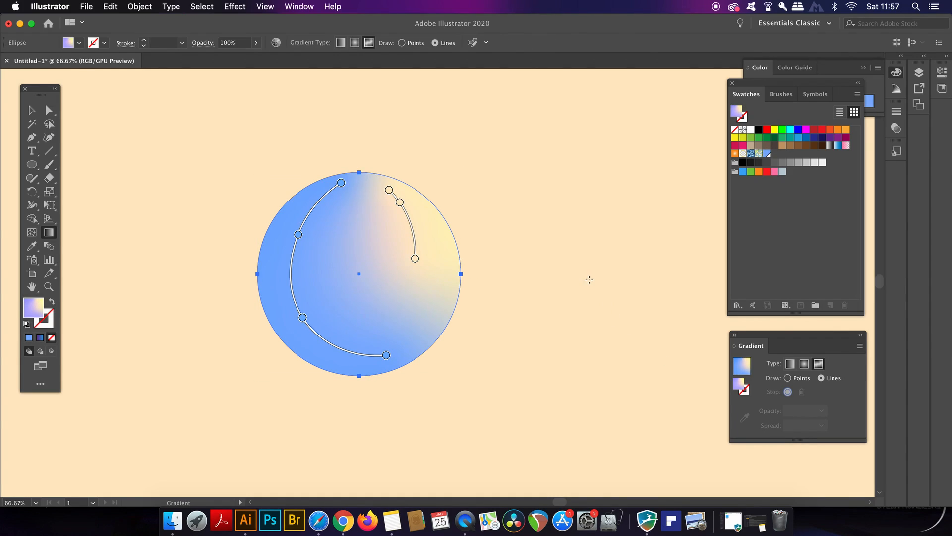
mouse_move(684, 166)
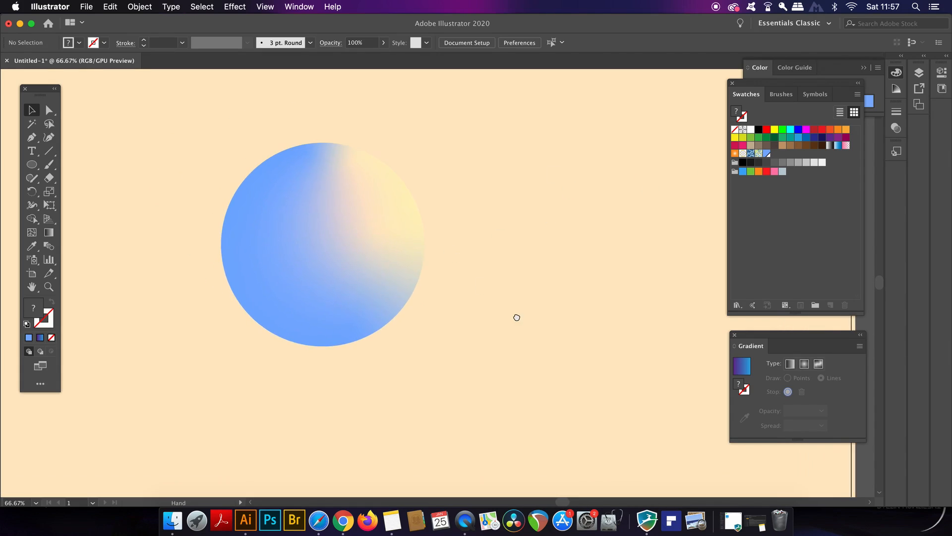
Step: Show the Color Guide panel via the Window menu and browse its harmony rules list
drag(322, 243, 355, 261)
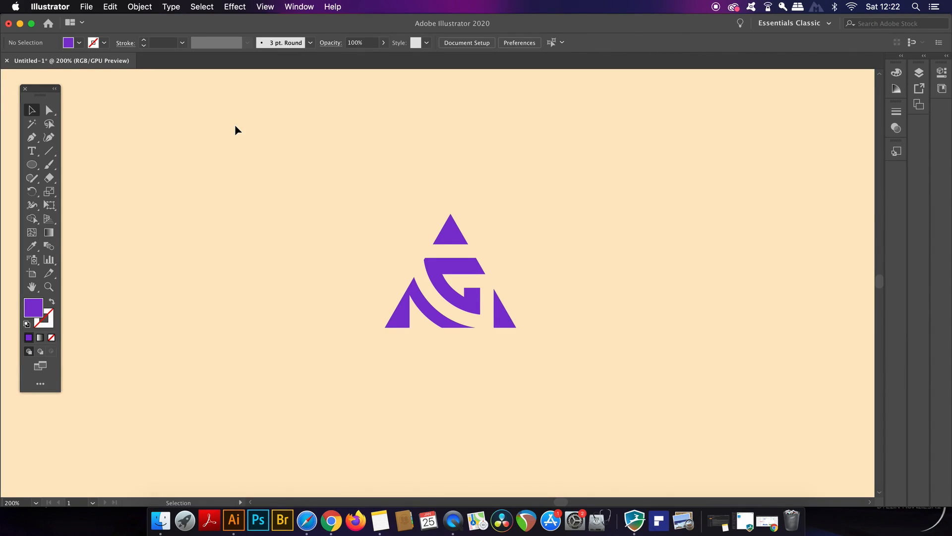
mouse_move(279, 26)
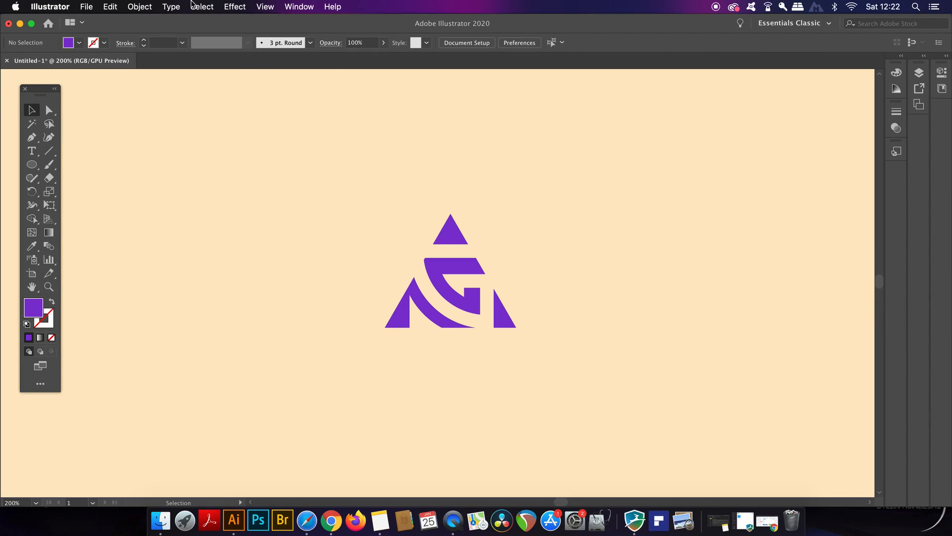
click(298, 7)
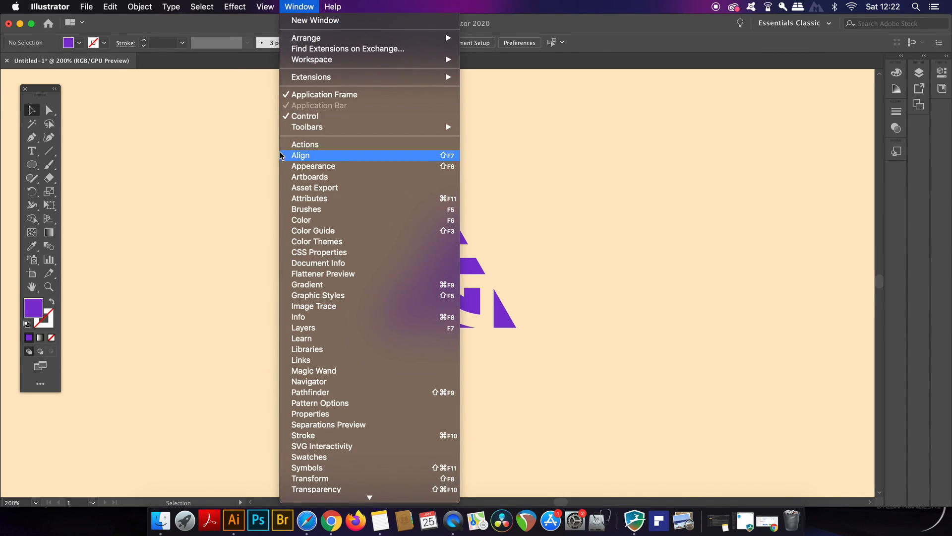
mouse_move(313, 230)
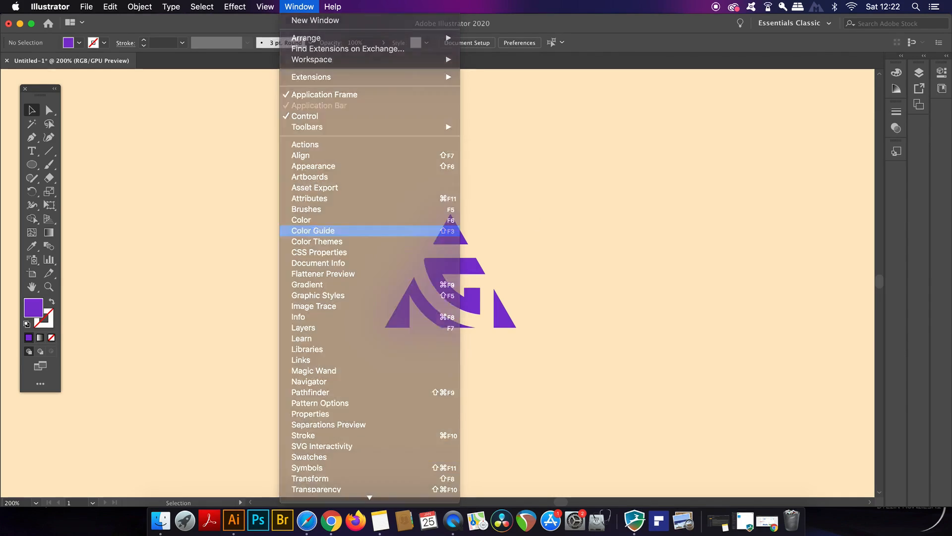
click(313, 230)
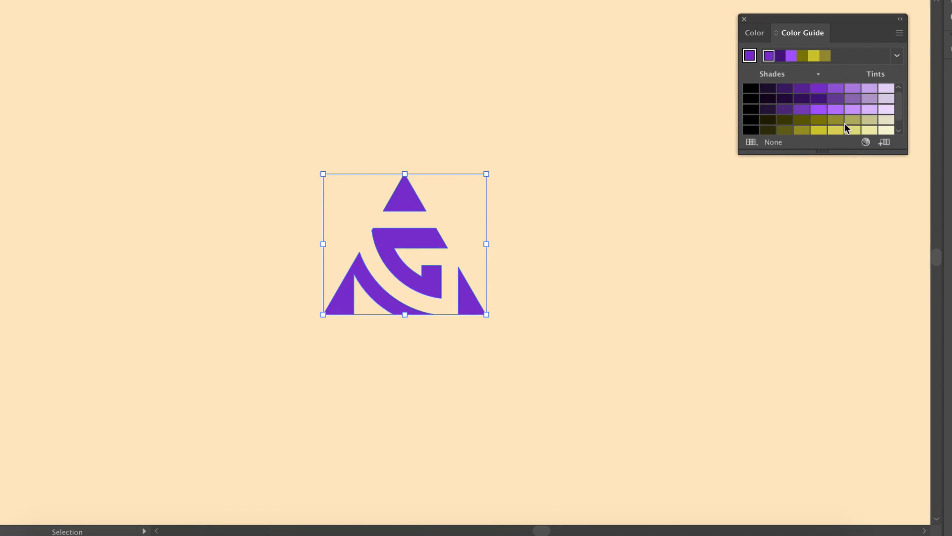
click(897, 55)
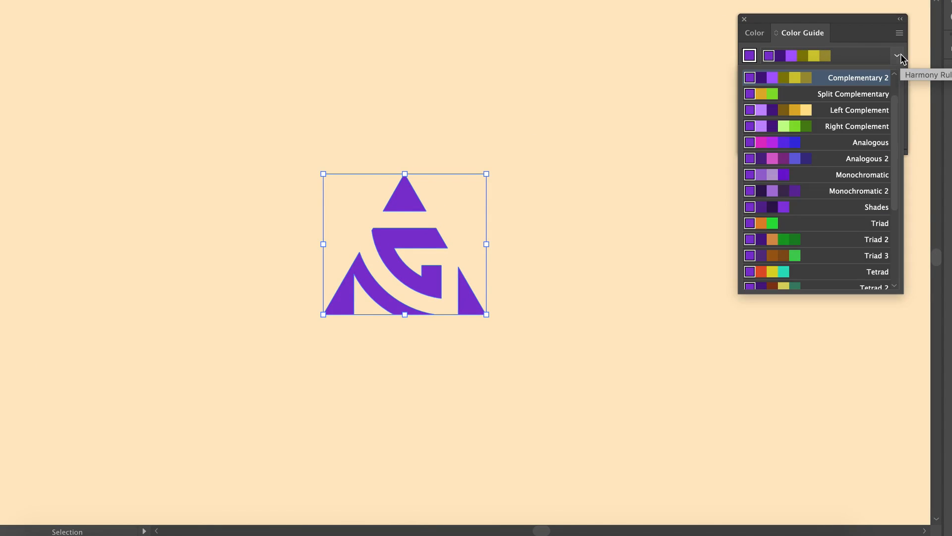
scroll(down, 3)
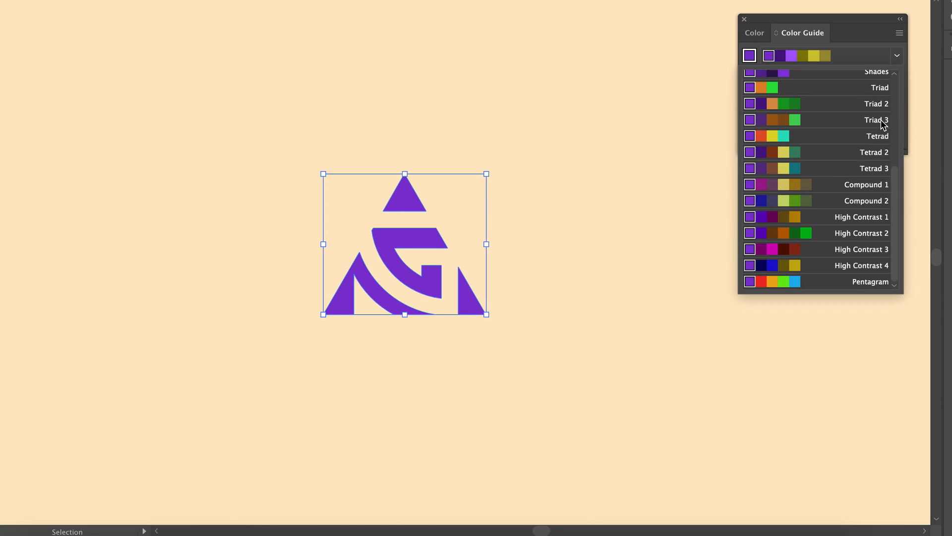
scroll(up, 3)
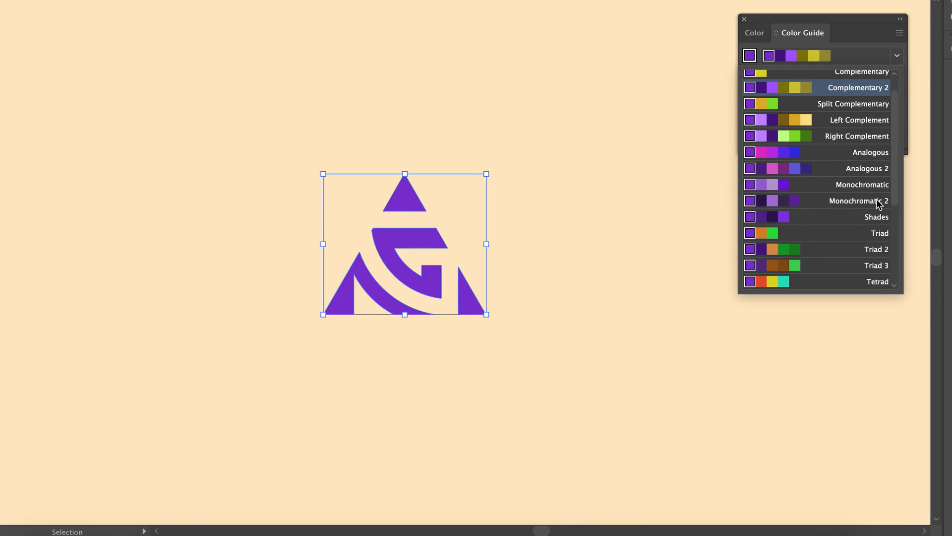
mouse_move(870, 192)
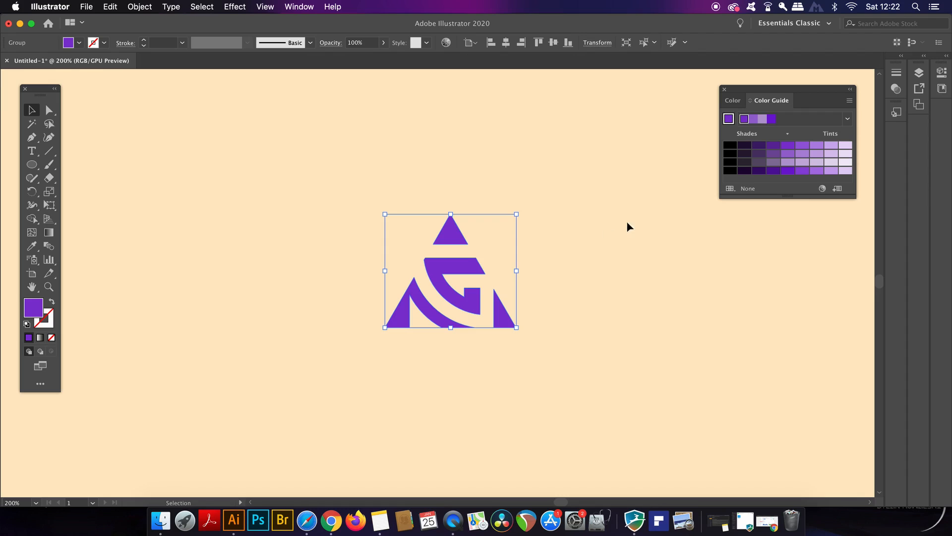
Step: Select a logo copy and recolour it with a lighter purple tint from the Color Guide
drag(451, 271, 201, 182)
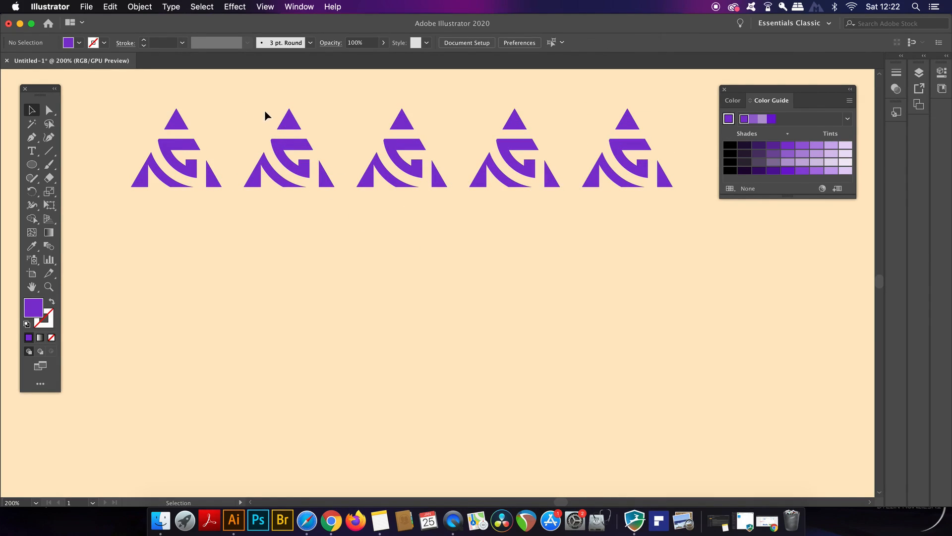
click(289, 149)
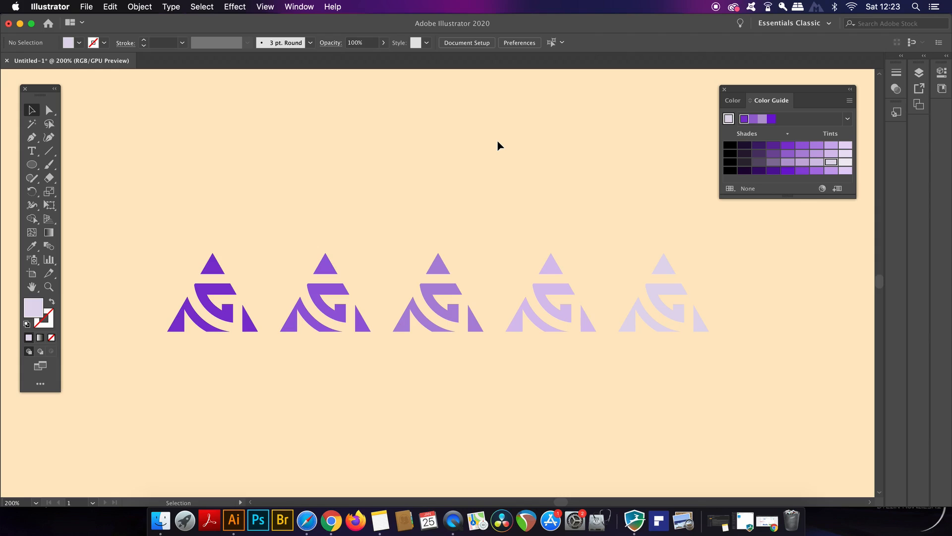
mouse_move(690, 101)
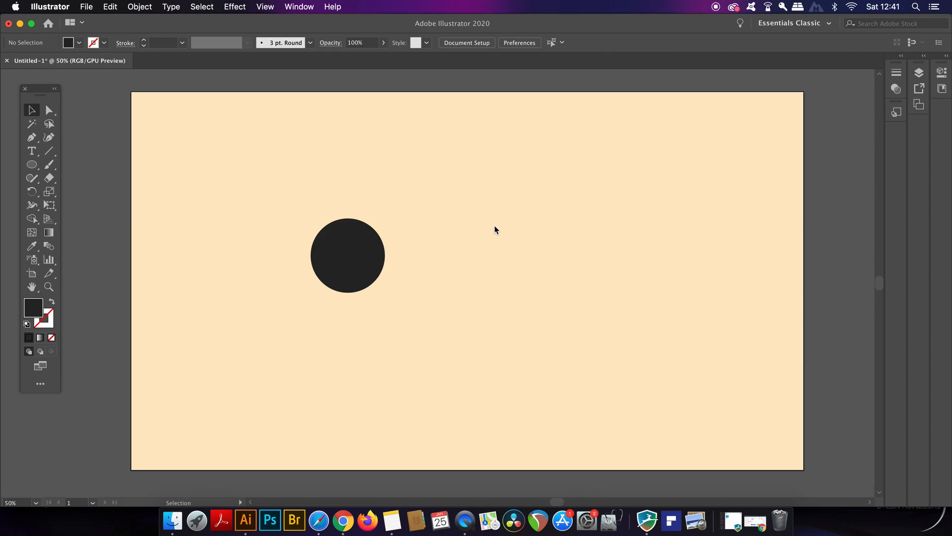
mouse_move(553, 249)
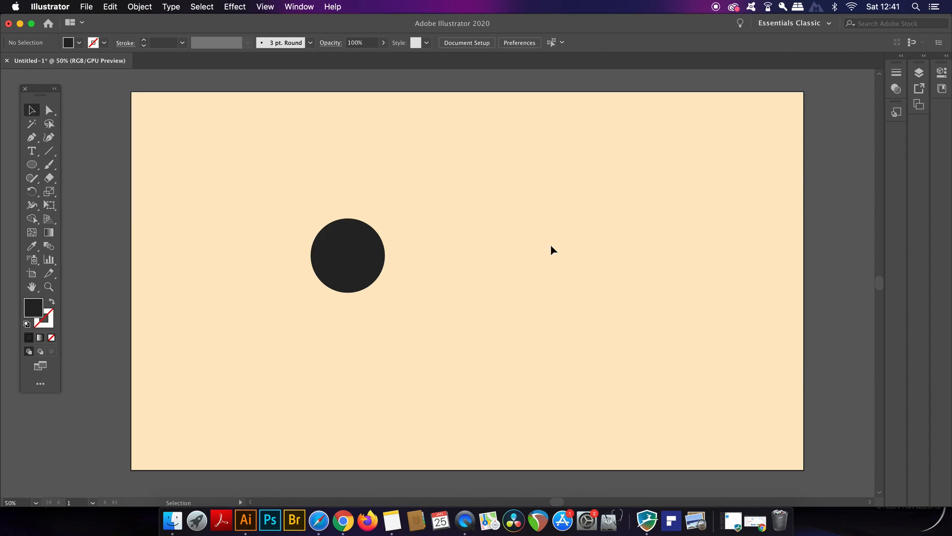
mouse_move(389, 137)
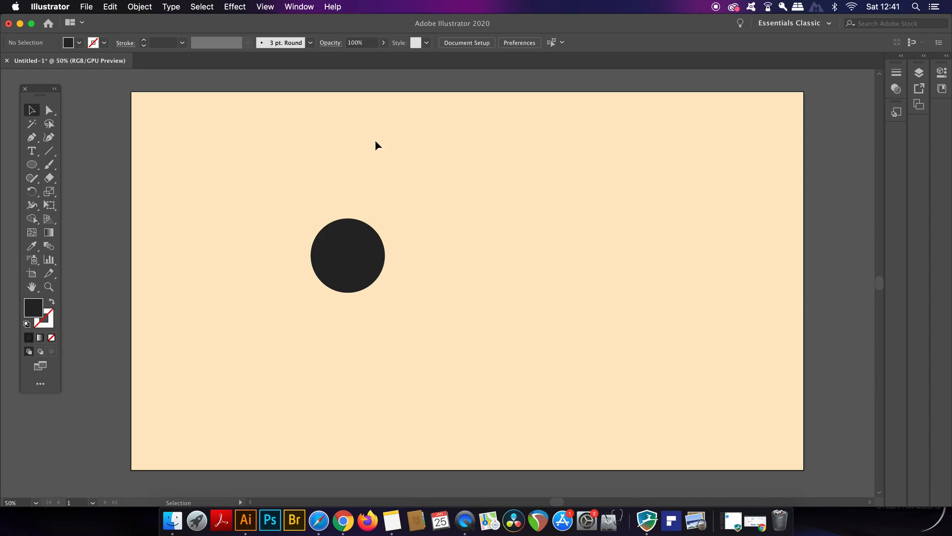
Step: Show the Align panel, move it left, and expand the Align To target choices
click(299, 6)
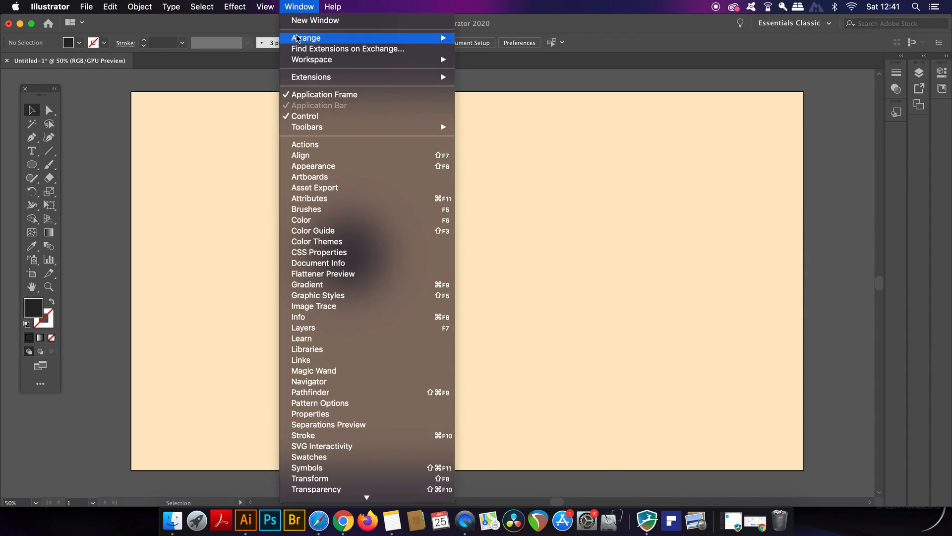
click(301, 155)
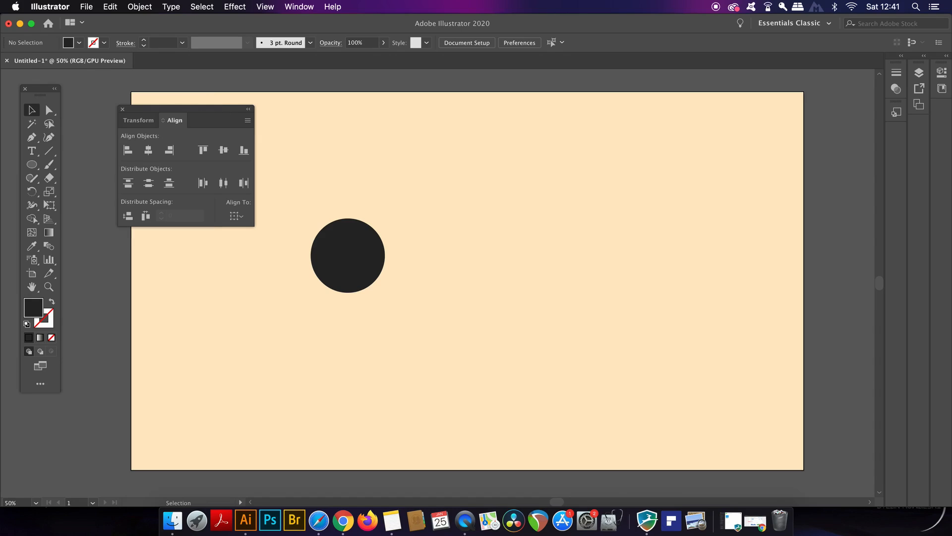
mouse_move(238, 117)
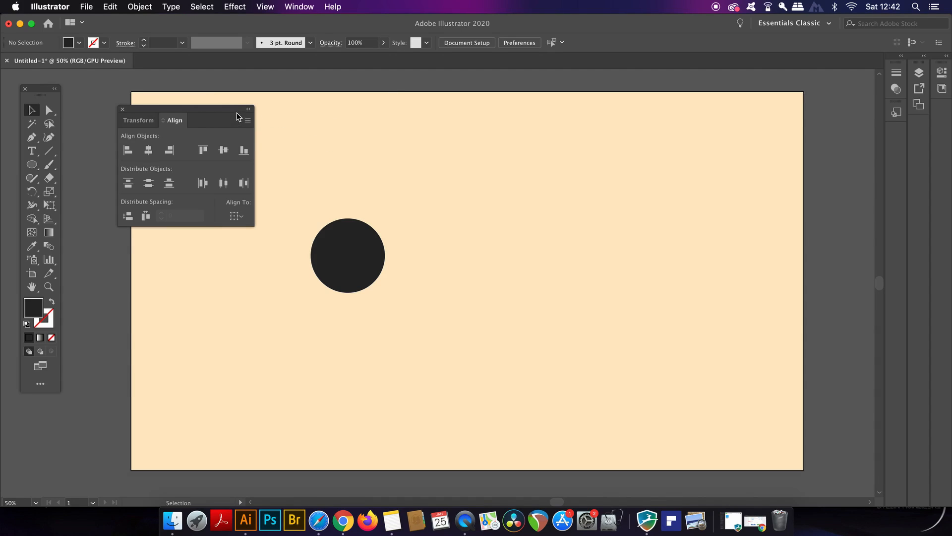
drag(213, 120, 176, 113)
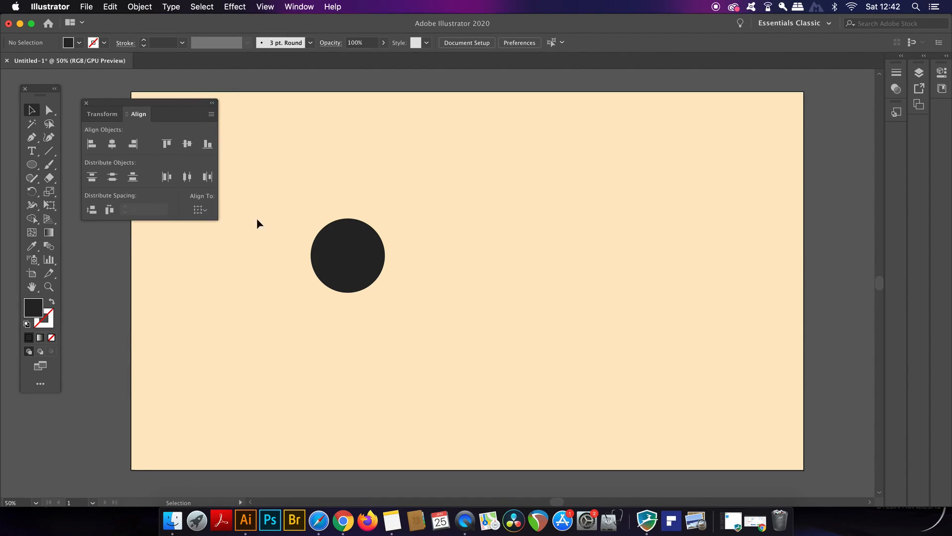
click(200, 210)
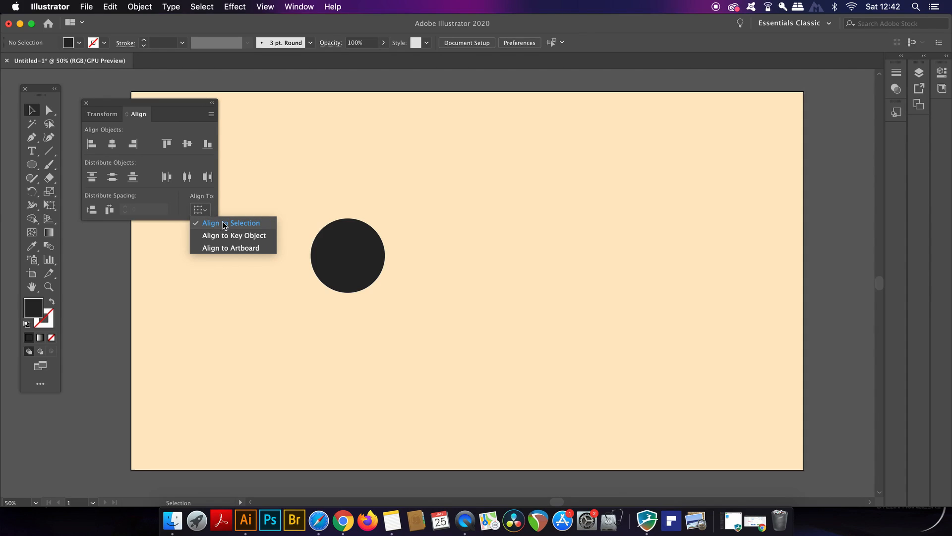
mouse_move(242, 247)
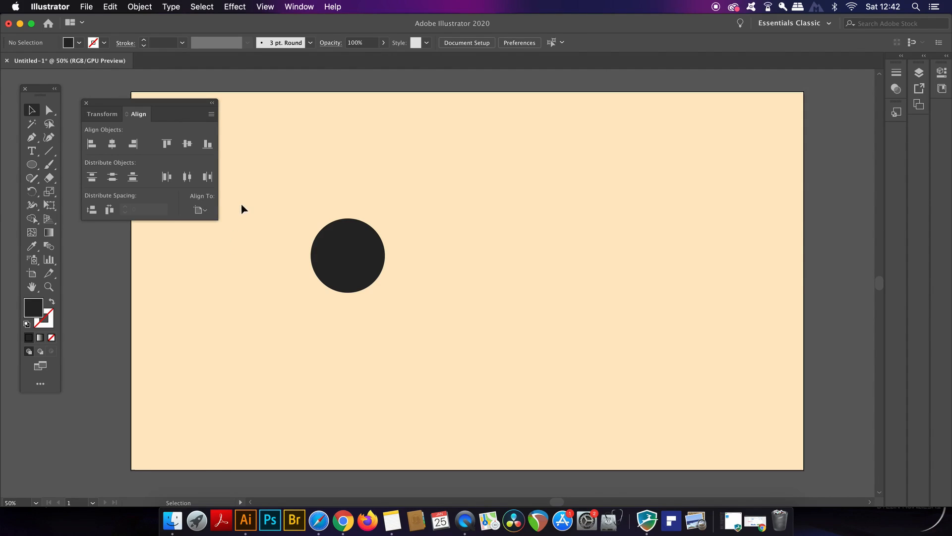
Step: Centre the black circle vertically and horizontally on the artboard via the Align panel
click(347, 254)
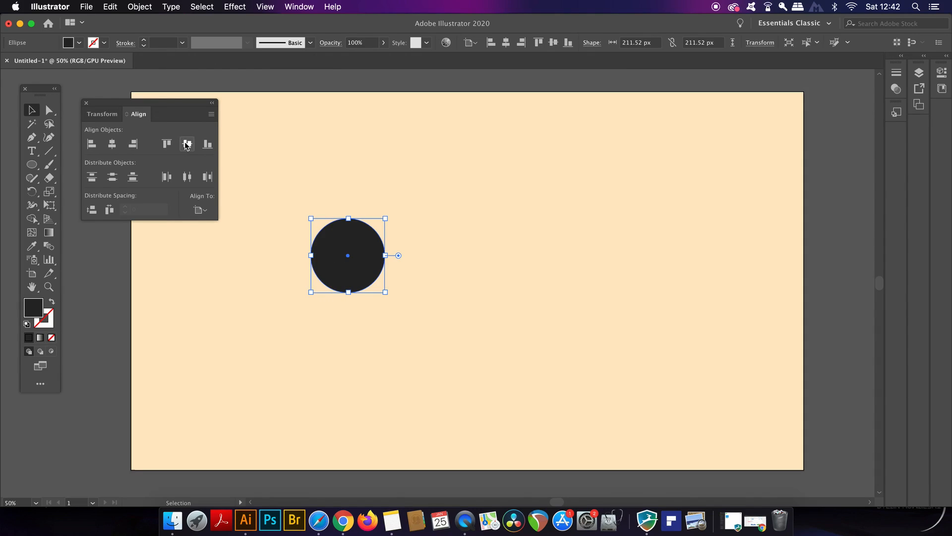
click(112, 144)
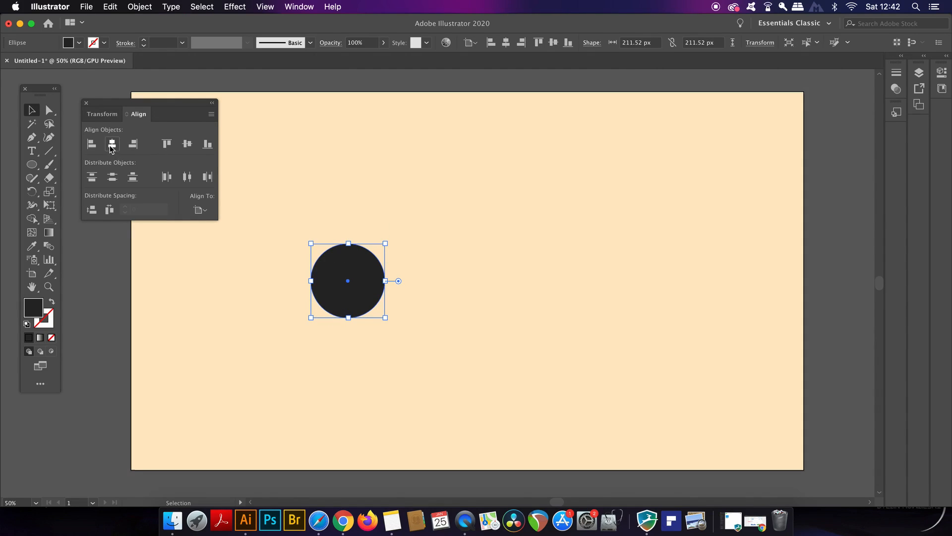
drag(347, 281, 468, 281)
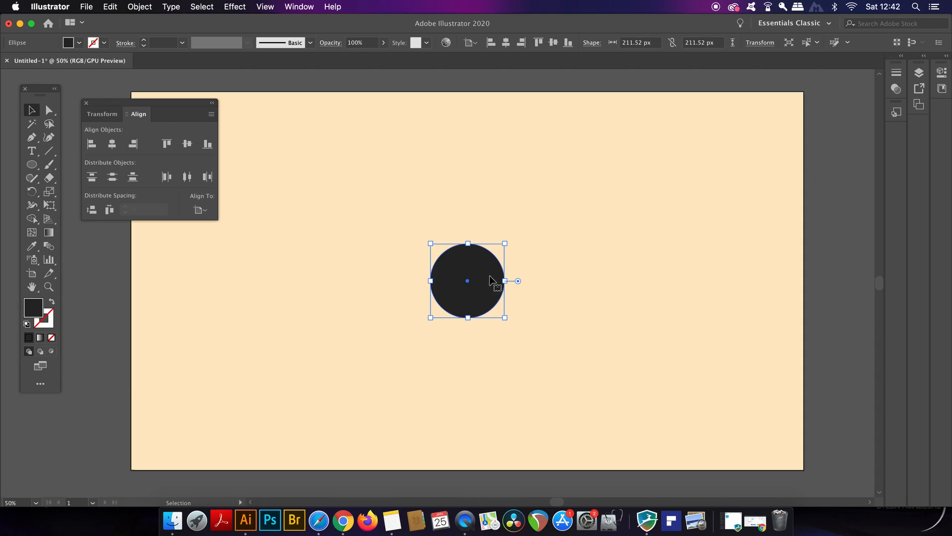
mouse_move(130, 192)
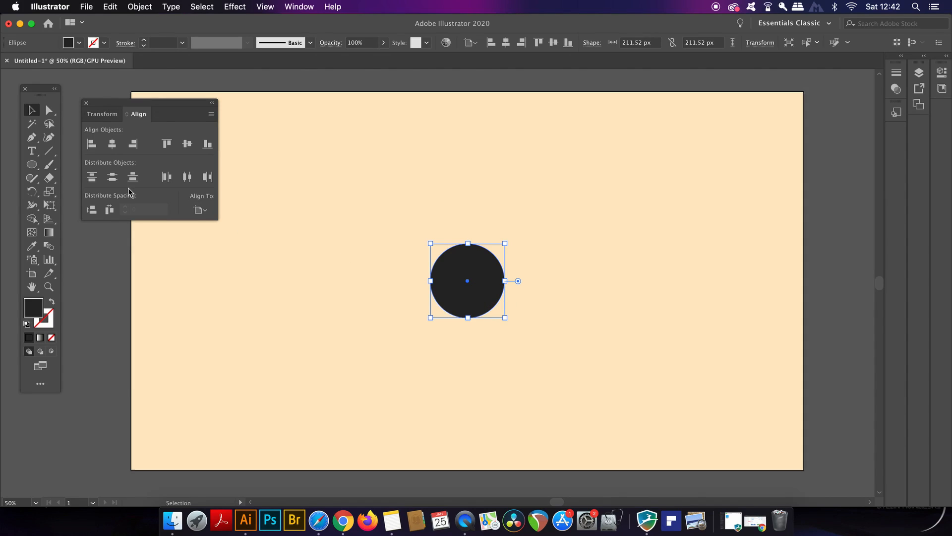
Step: Align the circle to the artboard's bottom edge, then return it to the centre
click(91, 144)
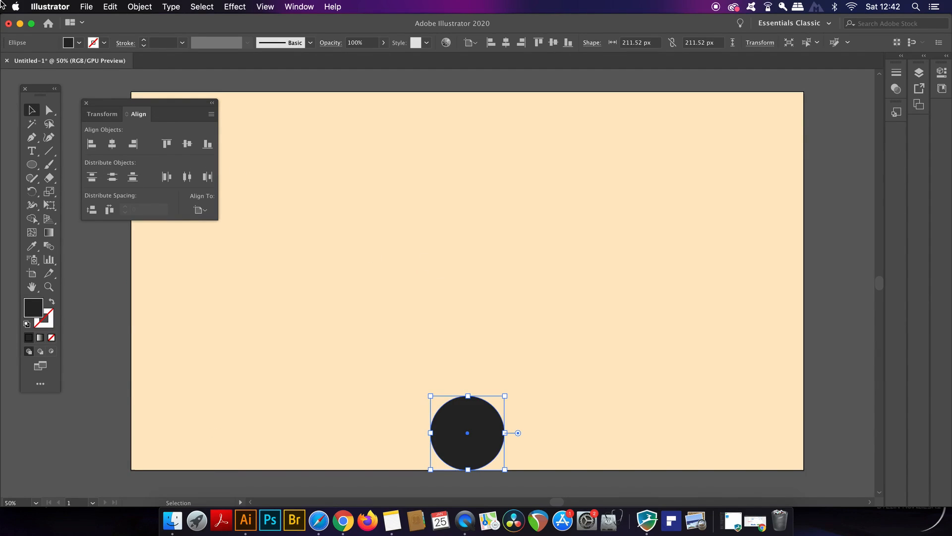
drag(468, 433, 468, 281)
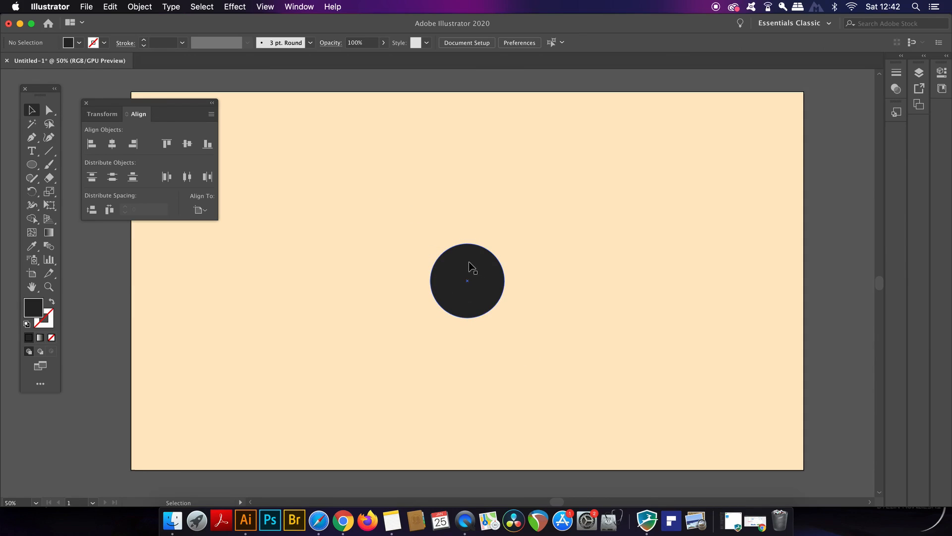
click(305, 240)
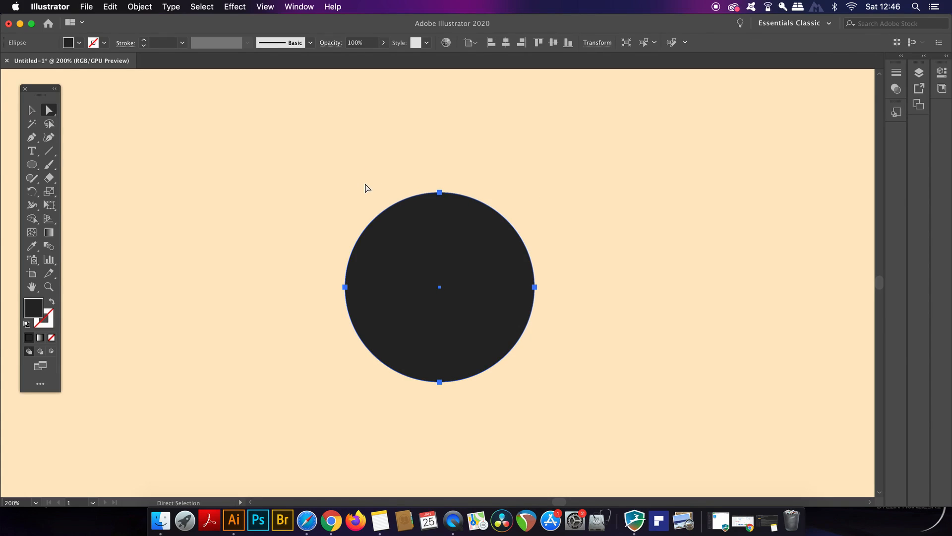
click(139, 7)
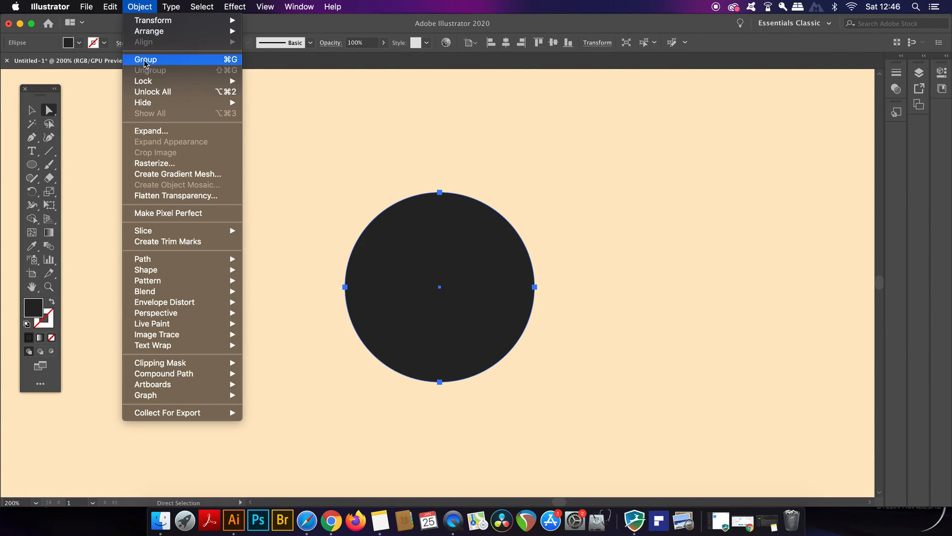
mouse_move(143, 259)
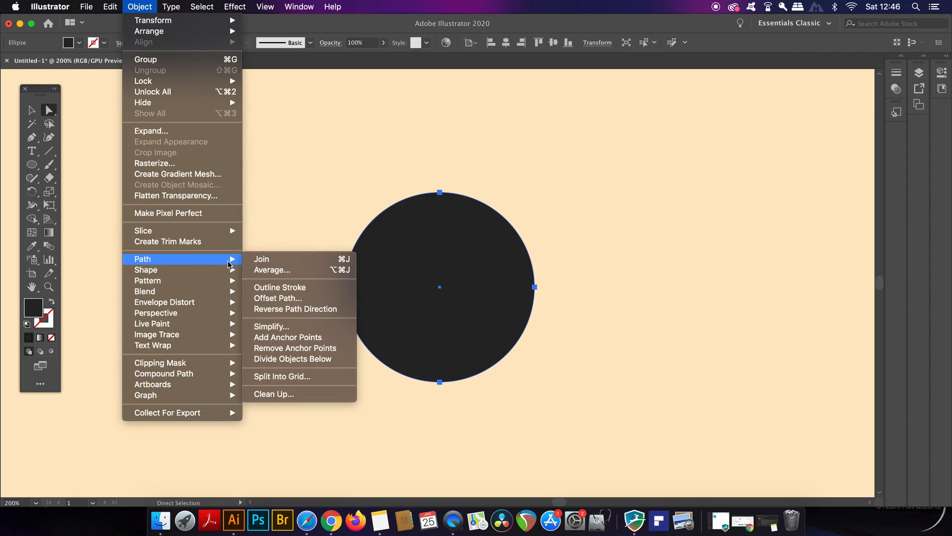
mouse_move(289, 337)
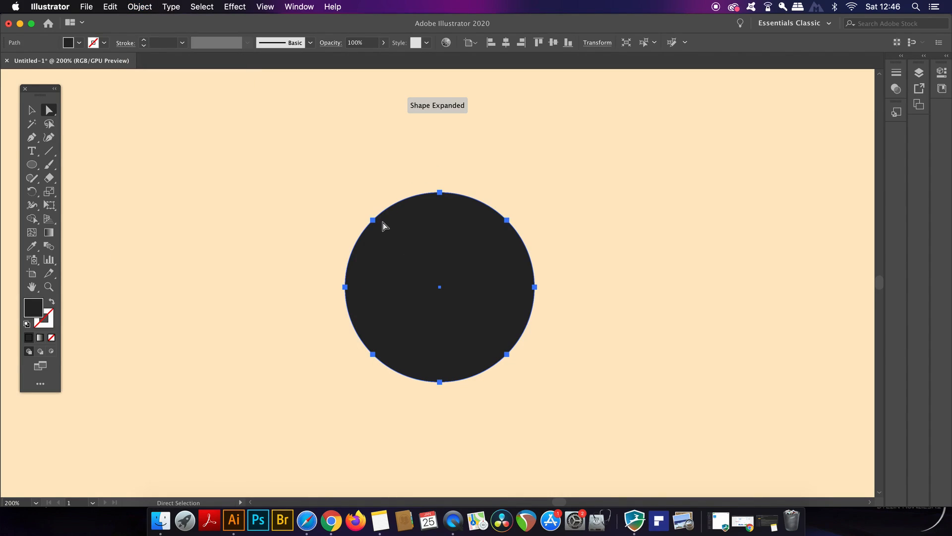
Step: Add anchor points to the circle's path so it carries sixteen evenly spaced anchors
click(139, 6)
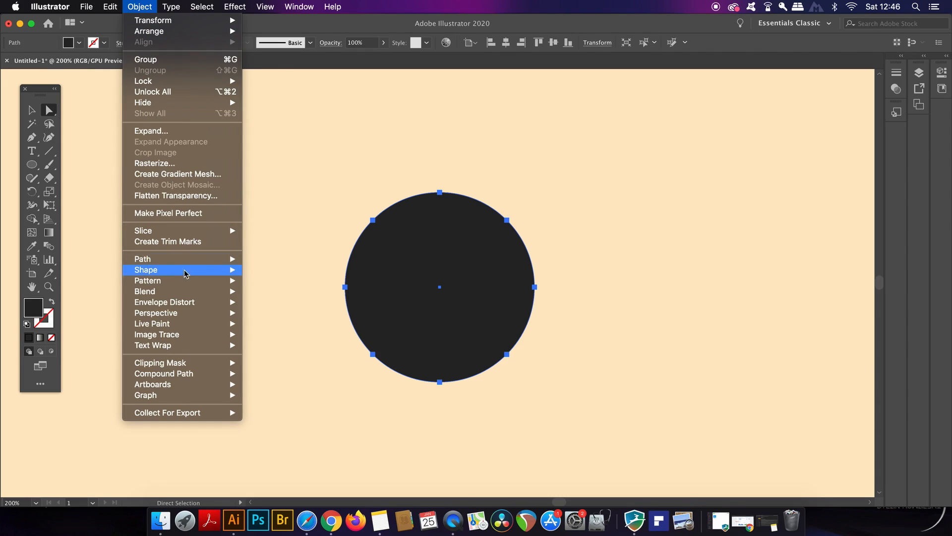
mouse_move(142, 259)
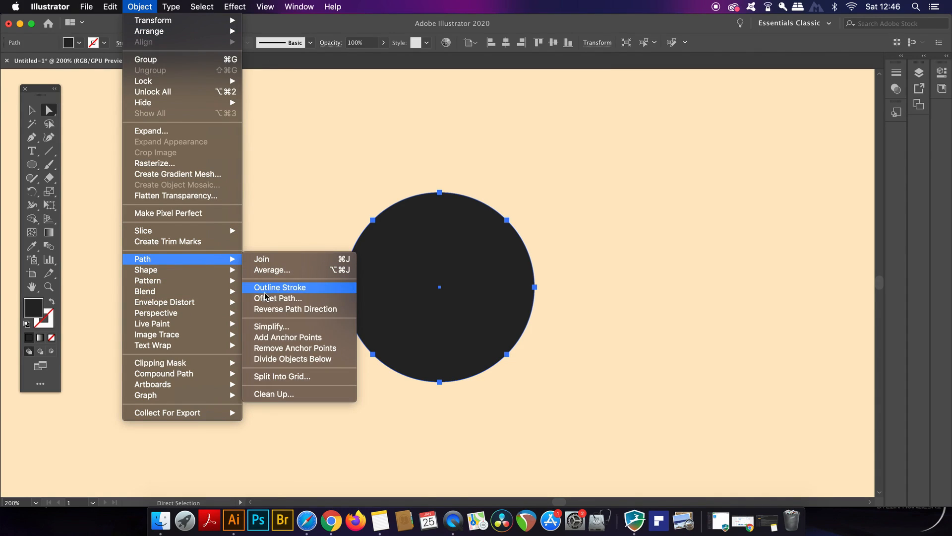
mouse_move(287, 337)
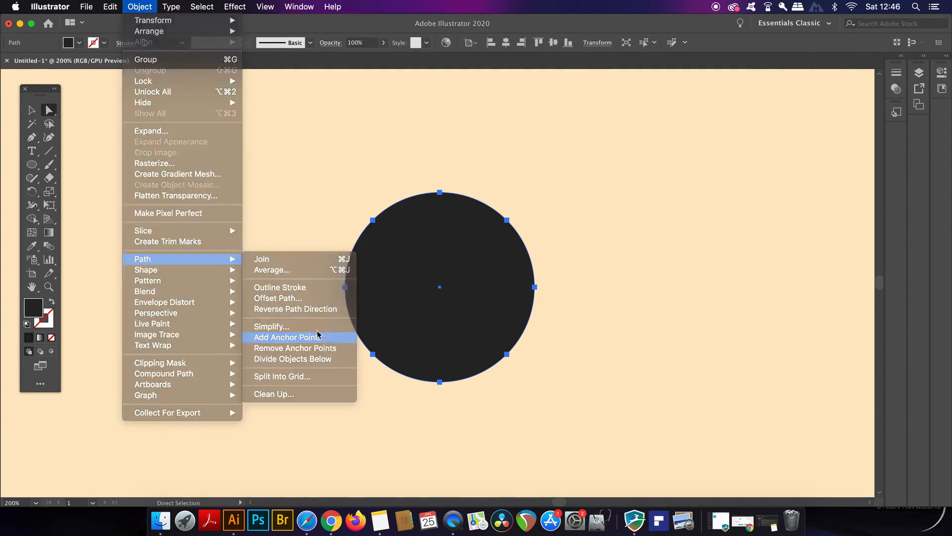
click(289, 337)
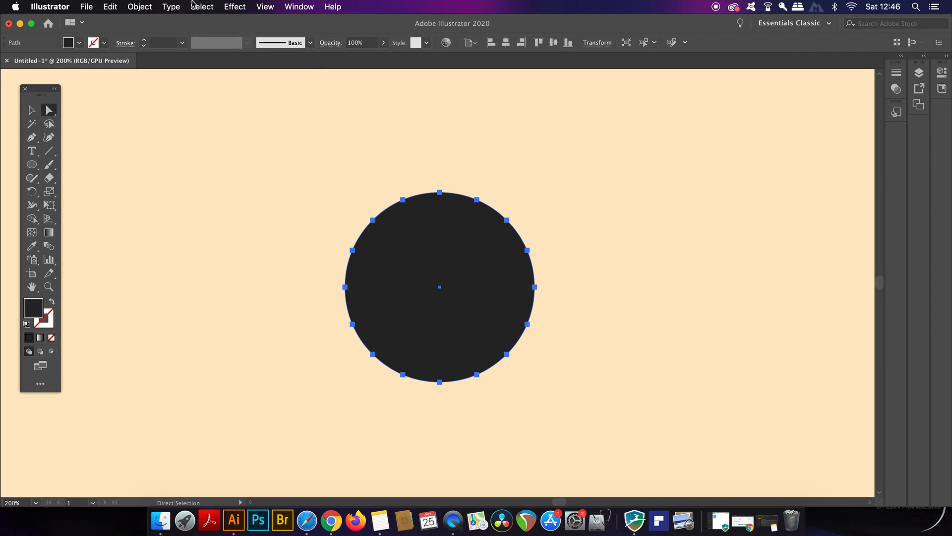
click(235, 6)
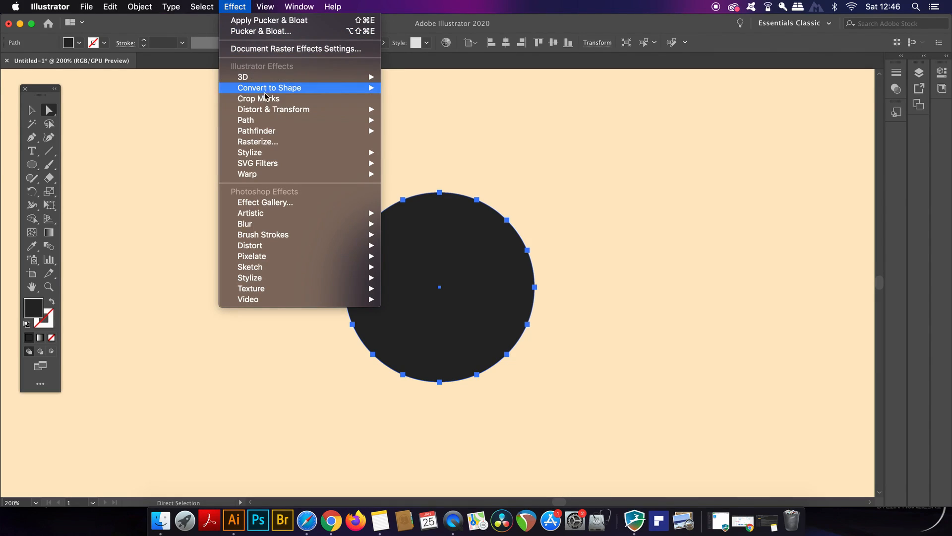
Step: In Pucker & Bloat, sweep the slider from mild pucker down to maximum spiky pucker
click(442, 137)
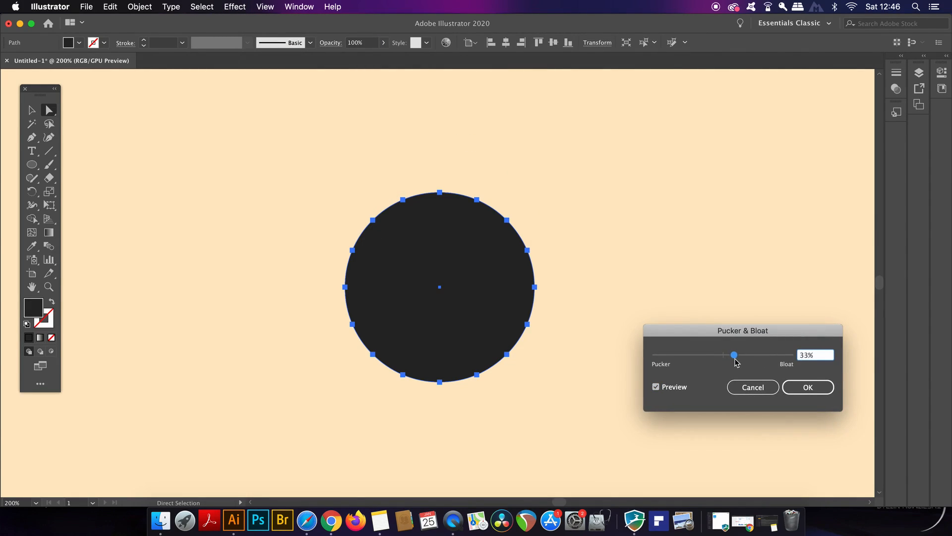
drag(734, 355, 724, 354)
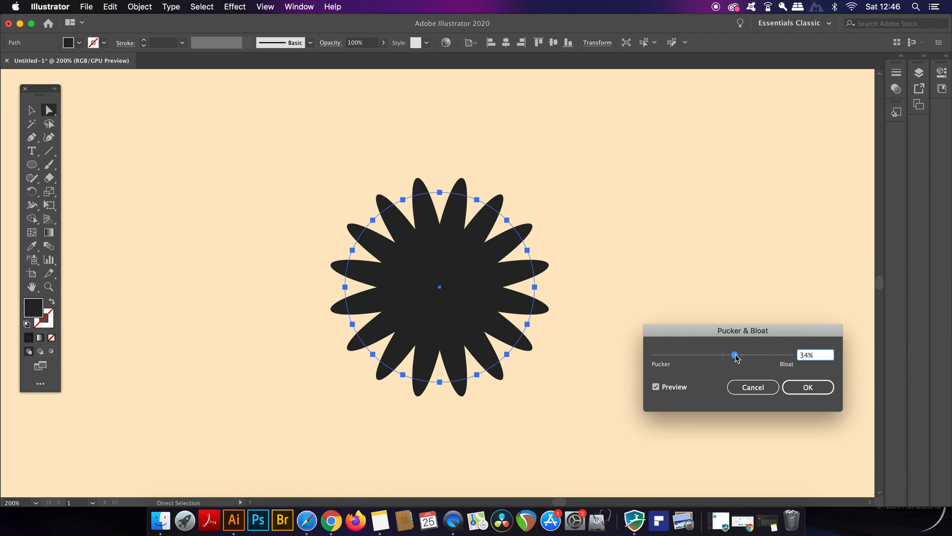
drag(735, 354, 719, 355)
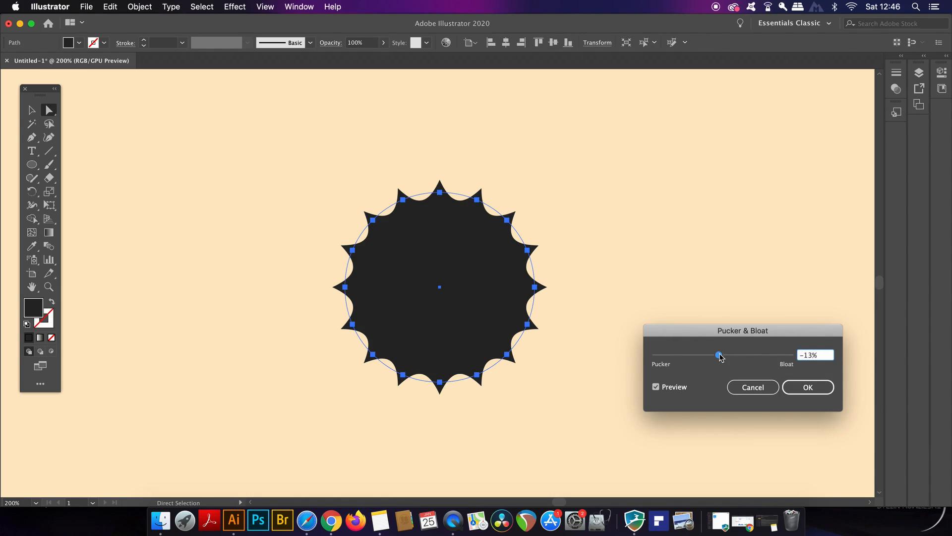
drag(719, 355, 704, 354)
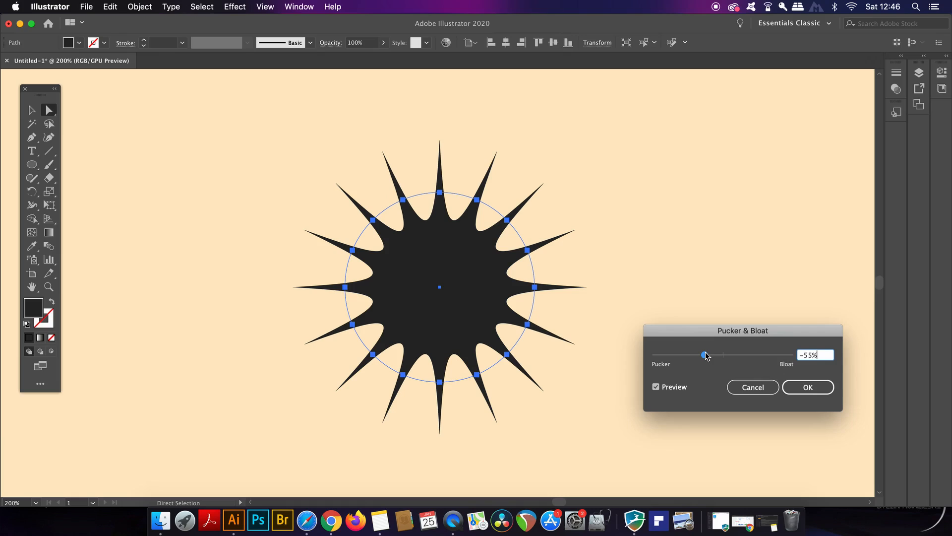
drag(704, 354, 661, 354)
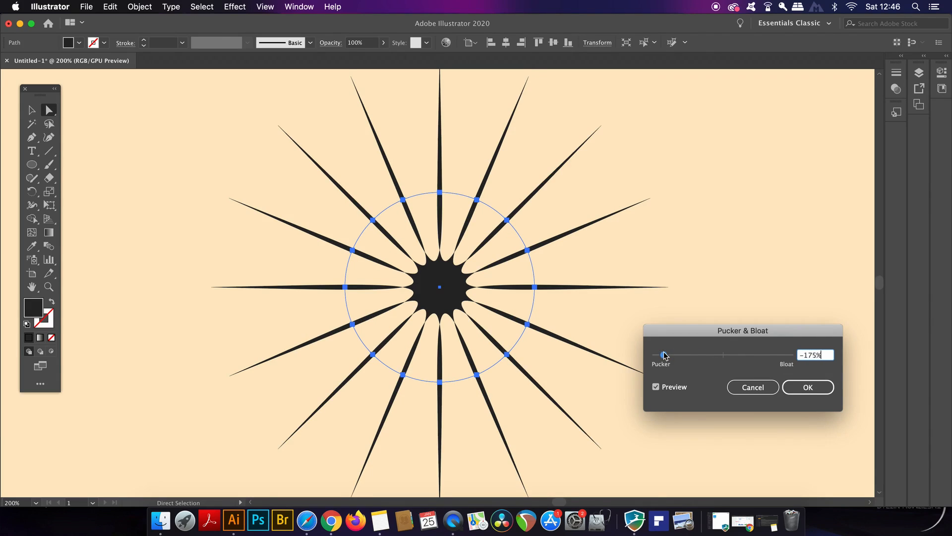
drag(663, 355, 655, 355)
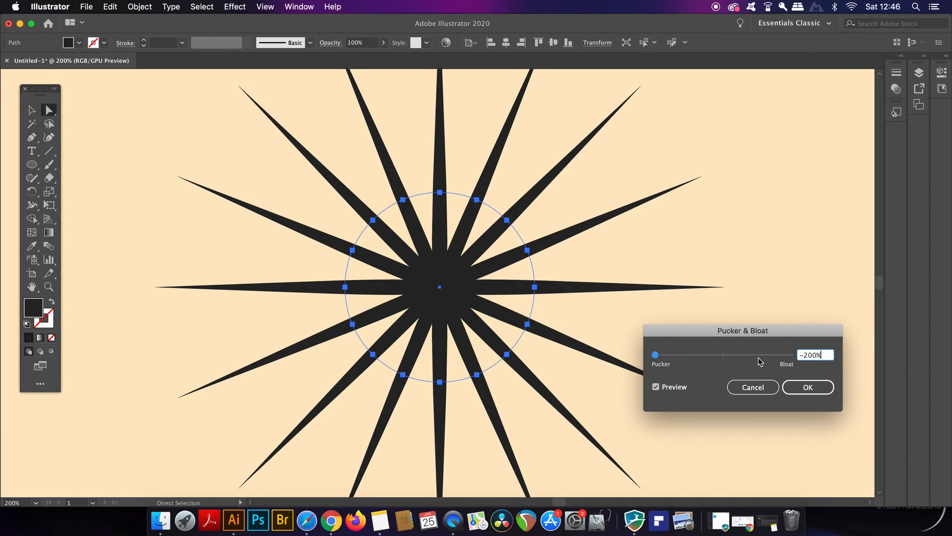
Step: Swing to strong bloat, settle around 69% for full rounded petals, and apply the effect
drag(654, 354, 773, 354)
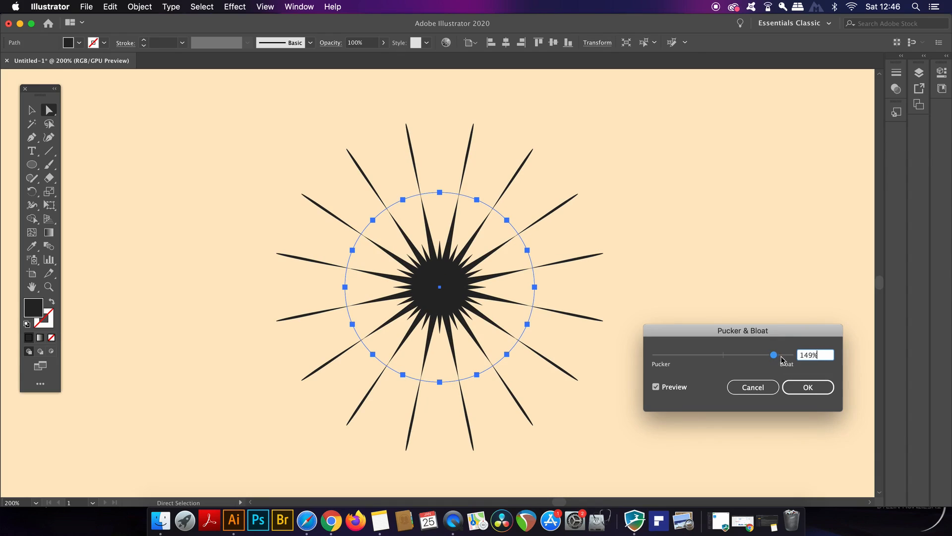
drag(774, 354, 742, 355)
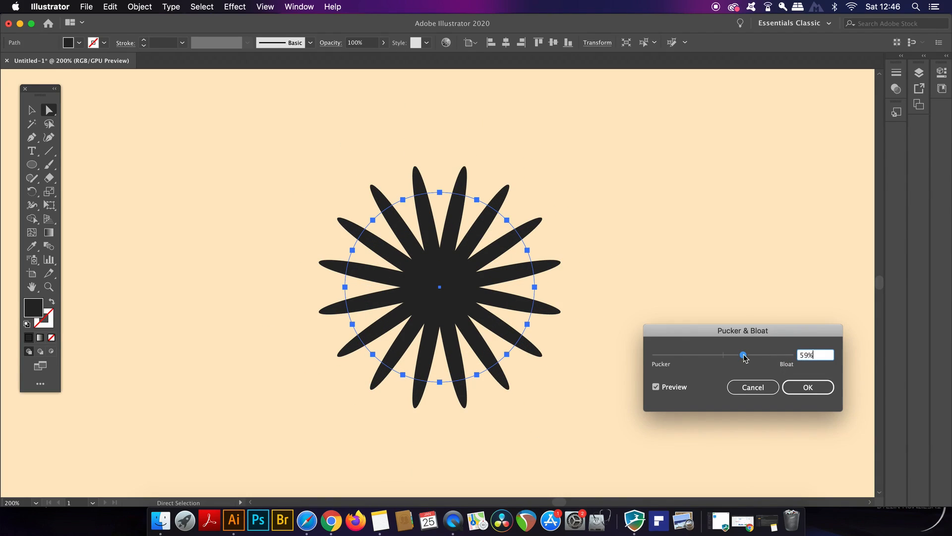
drag(742, 354, 756, 354)
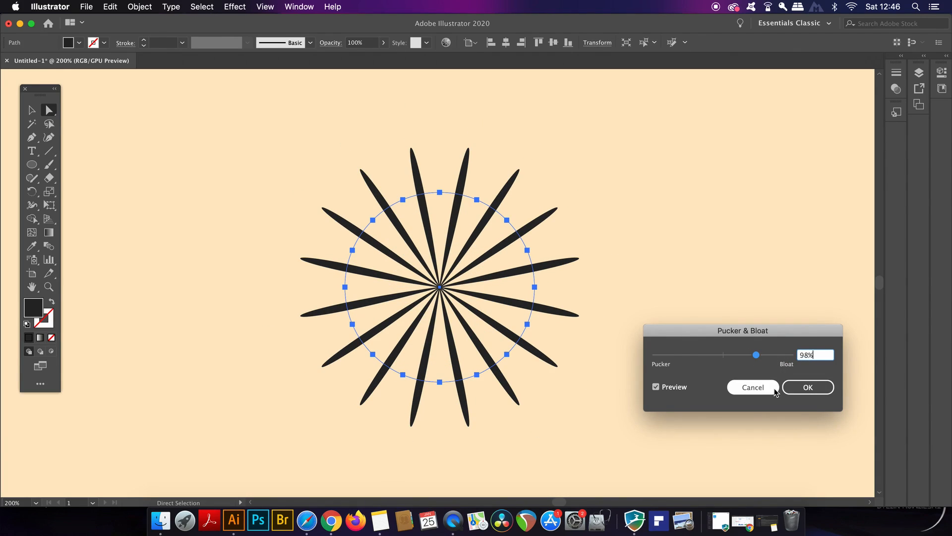
drag(756, 354, 746, 355)
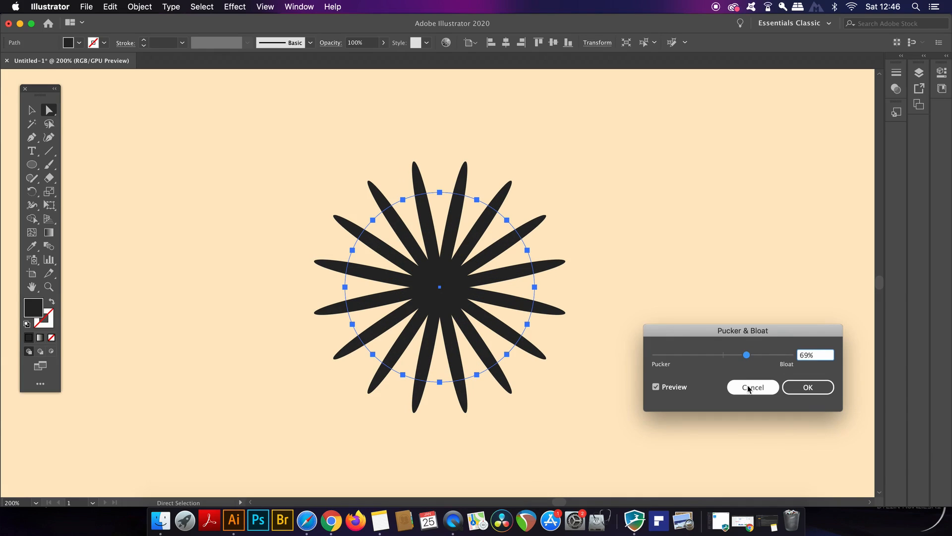
click(752, 387)
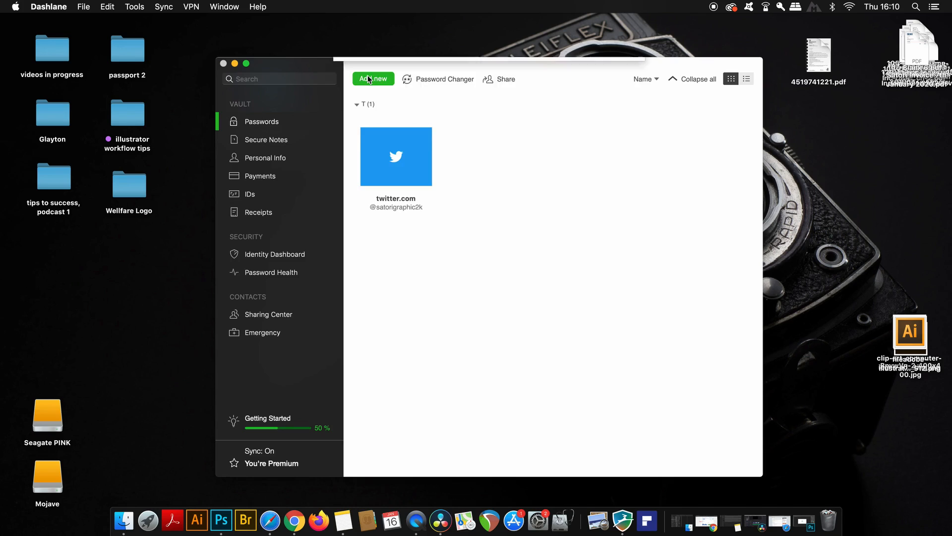
Step: Add a facebook.com entry with login 'sator' and adjust the generated password's length
click(373, 79)
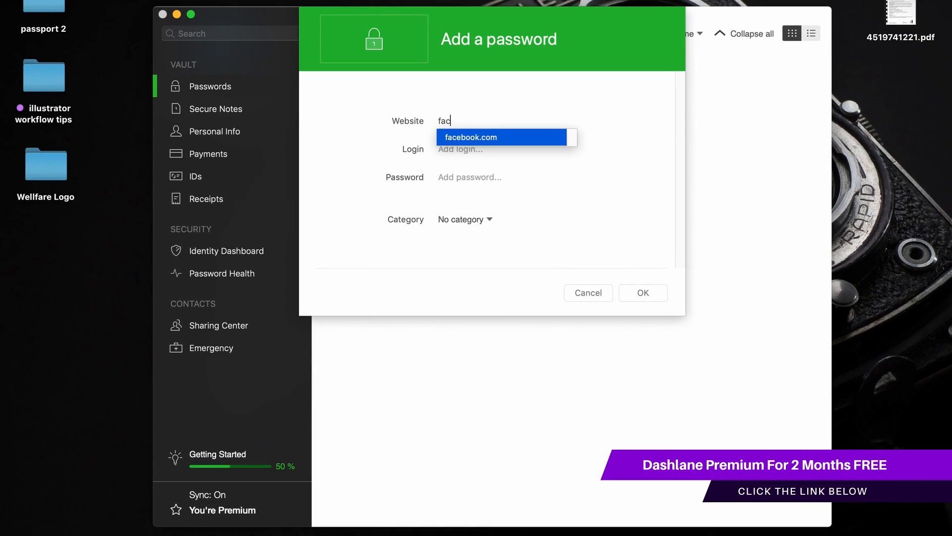
click(471, 137)
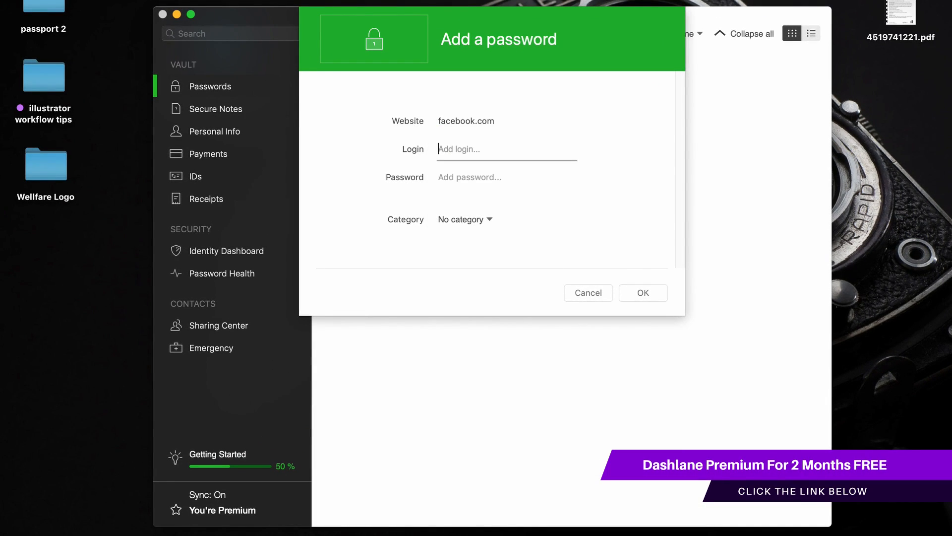
text(satori graphics)
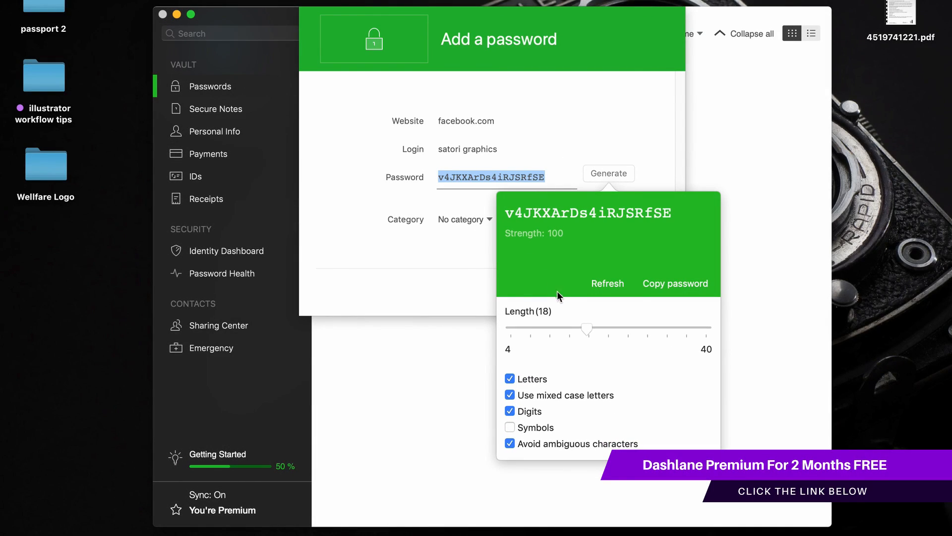
drag(585, 329, 595, 328)
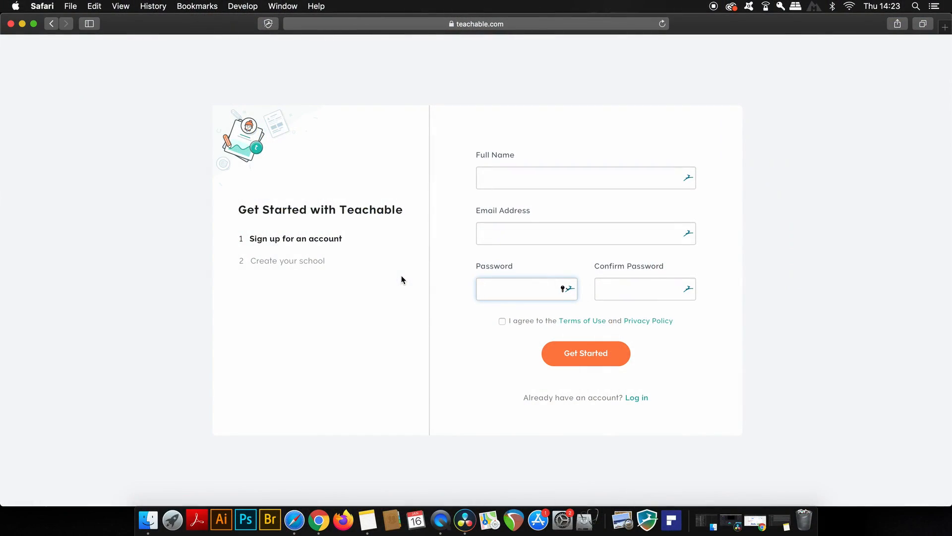
Step: Autofill the sign-up name and email from the saved identity and generate the passwords
click(585, 177)
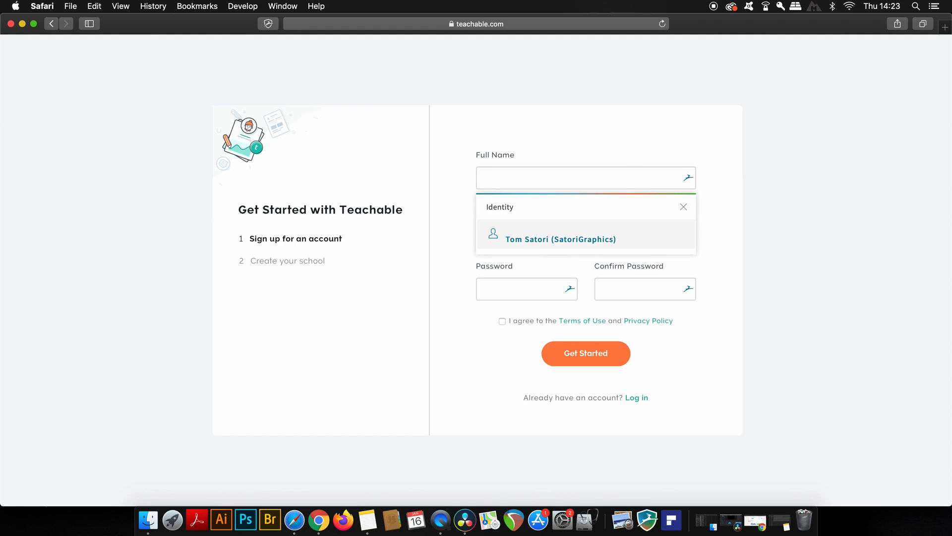
click(560, 238)
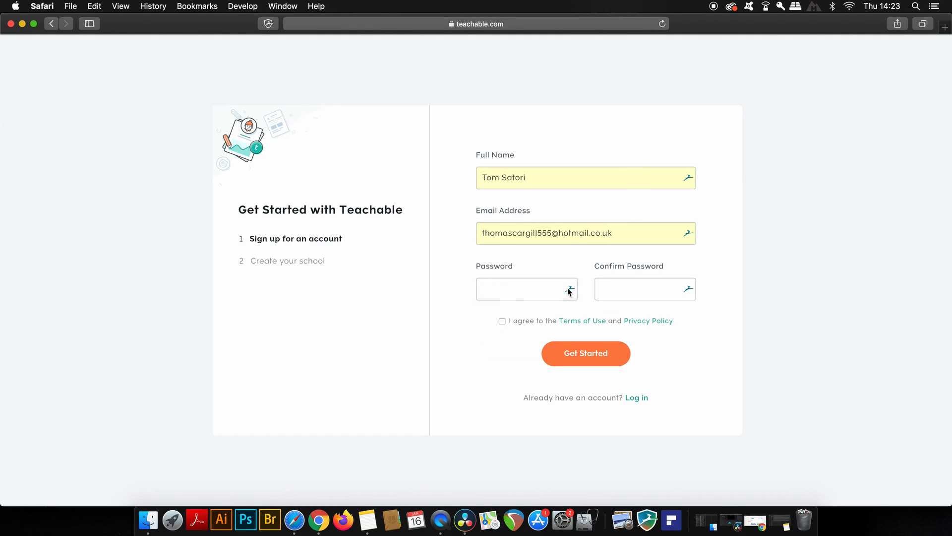
click(526, 289)
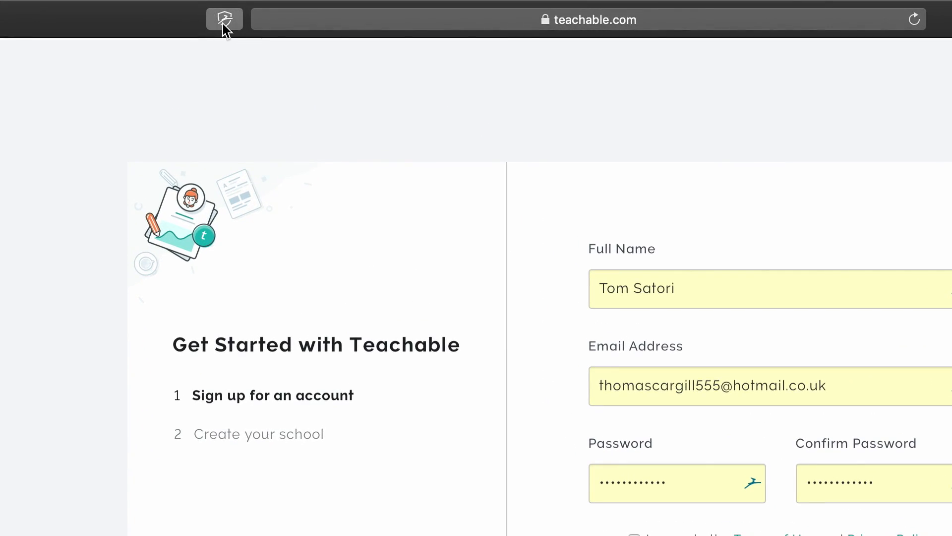
Step: In the Dashlane browser panel, switch to the Generator and change the password length
click(224, 19)
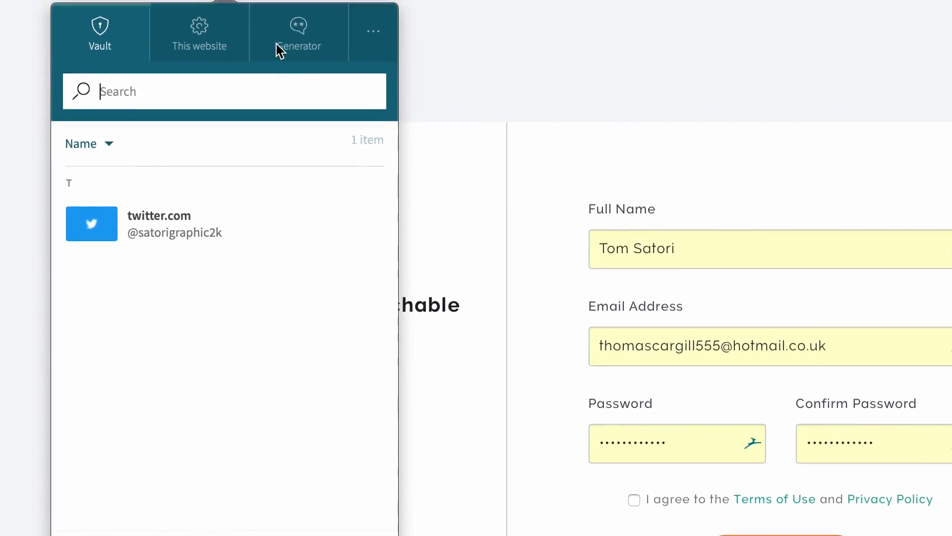
click(298, 34)
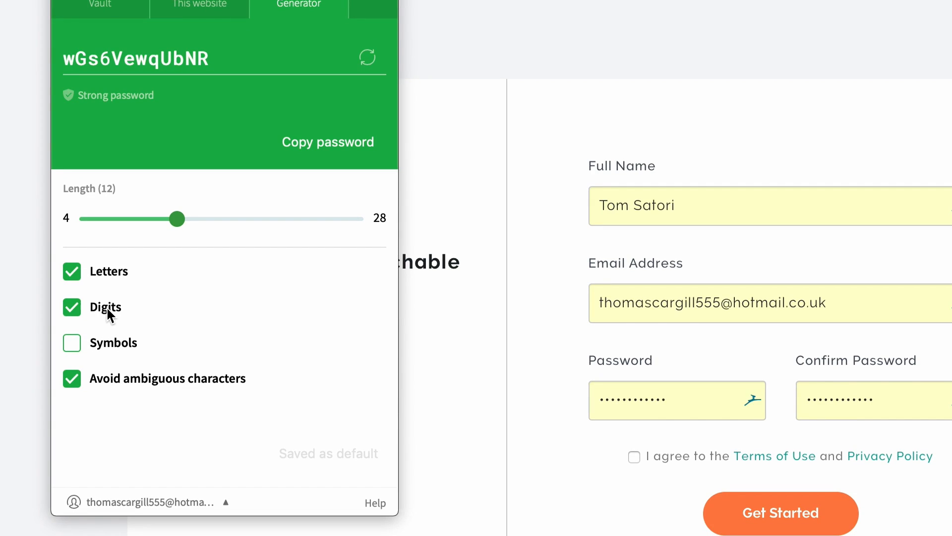
drag(176, 218, 233, 219)
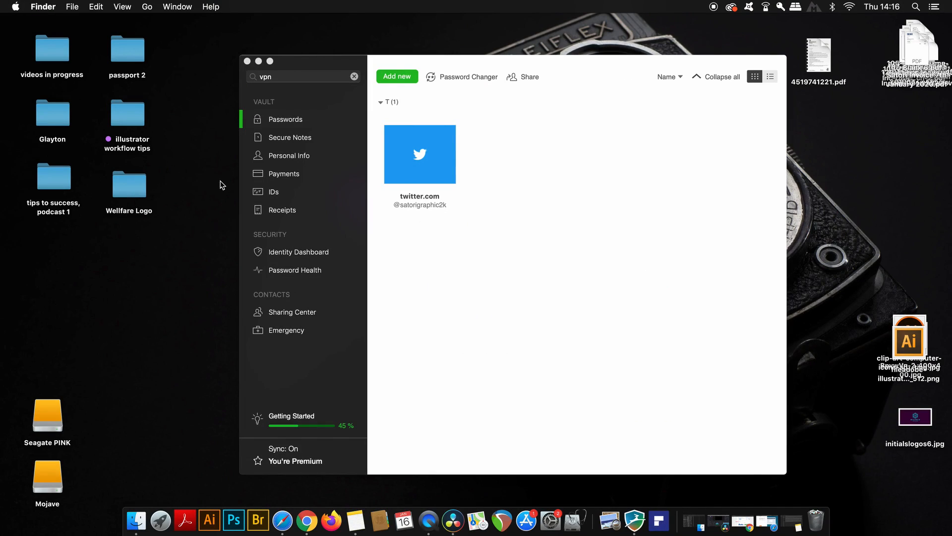
mouse_move(217, 181)
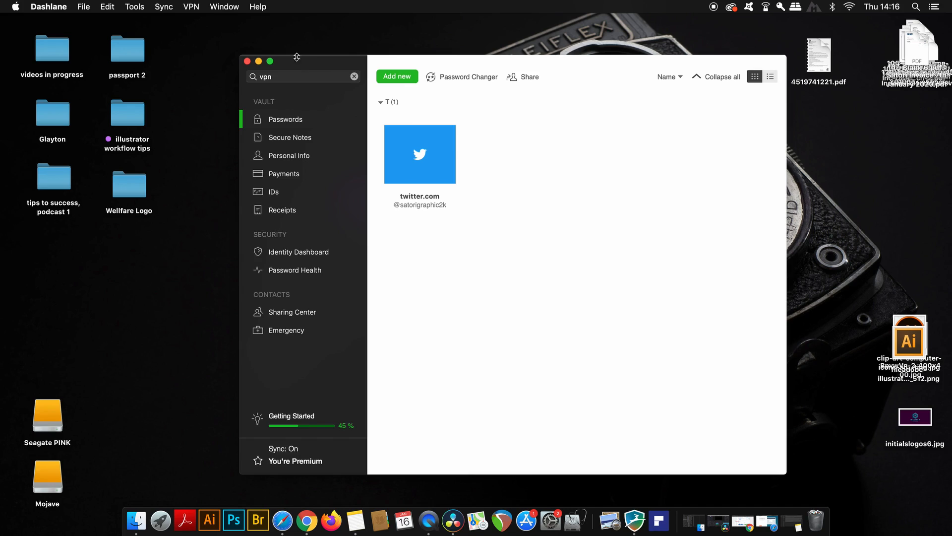
Step: Show the VPN menu's list of selectable countries
click(191, 7)
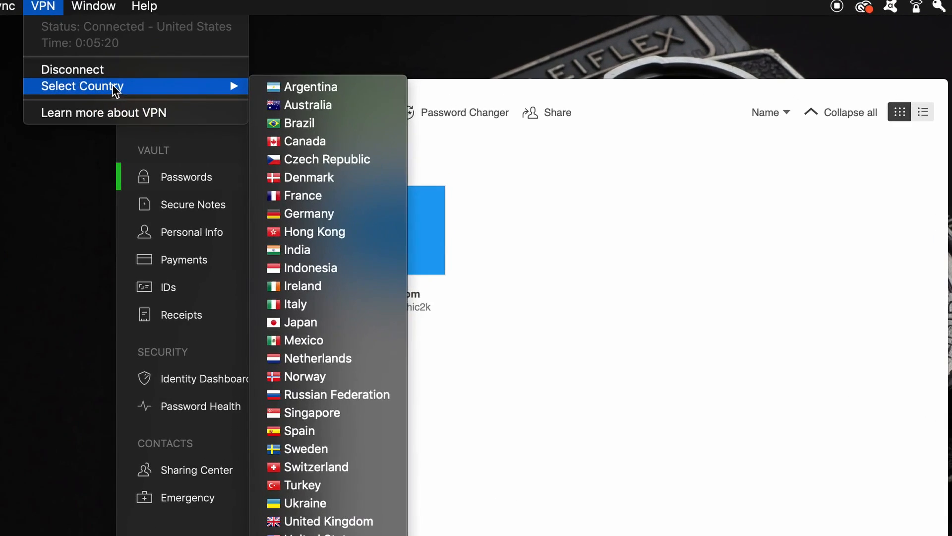
mouse_move(360, 287)
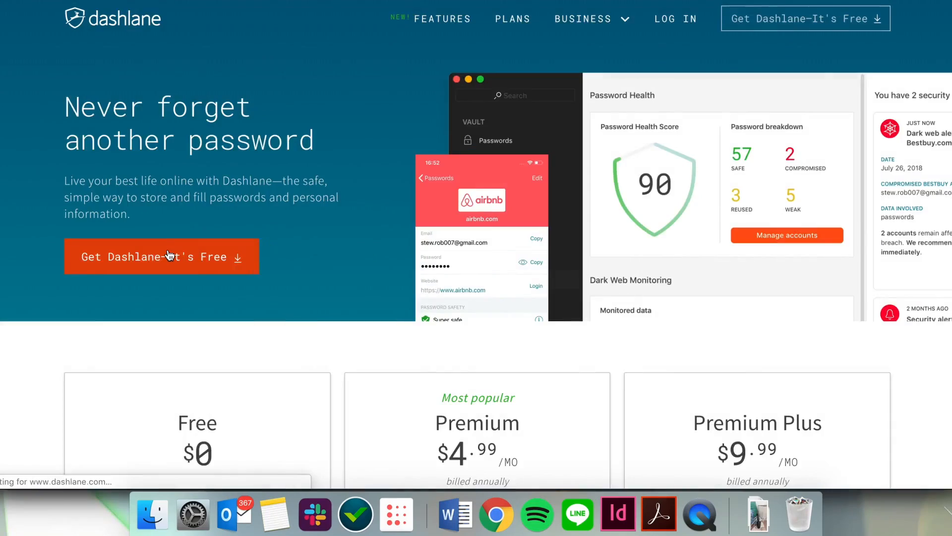
Step: Download Dashlane, launch the installer, and proceed to the account password confirmation
click(162, 255)
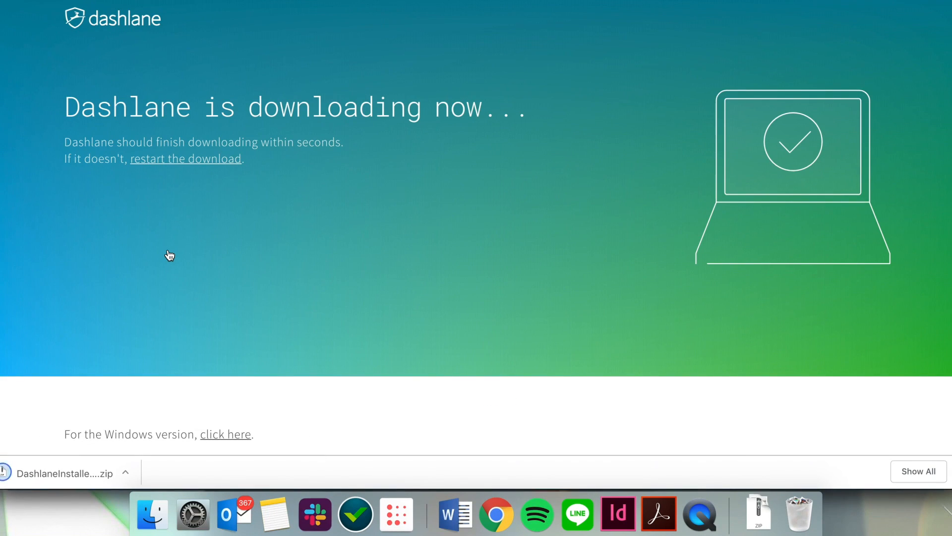
click(720, 512)
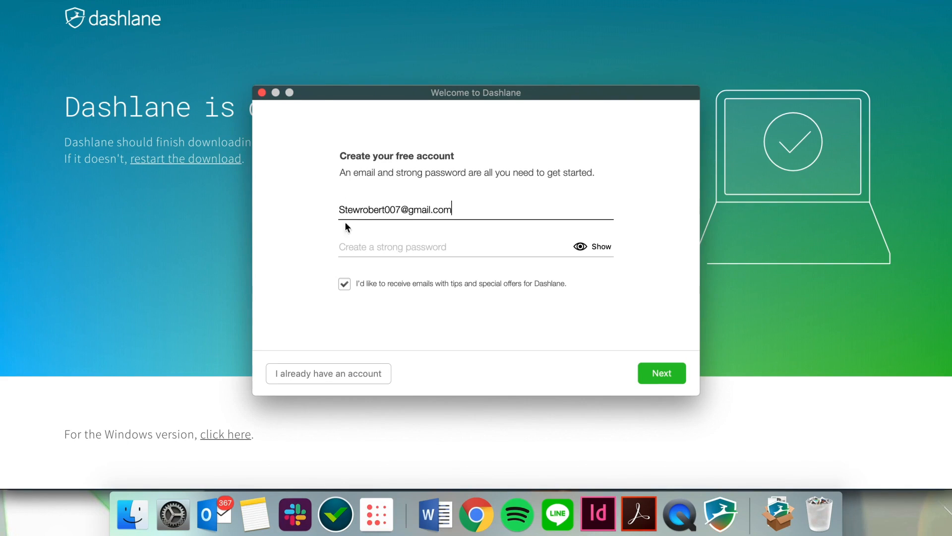
click(660, 373)
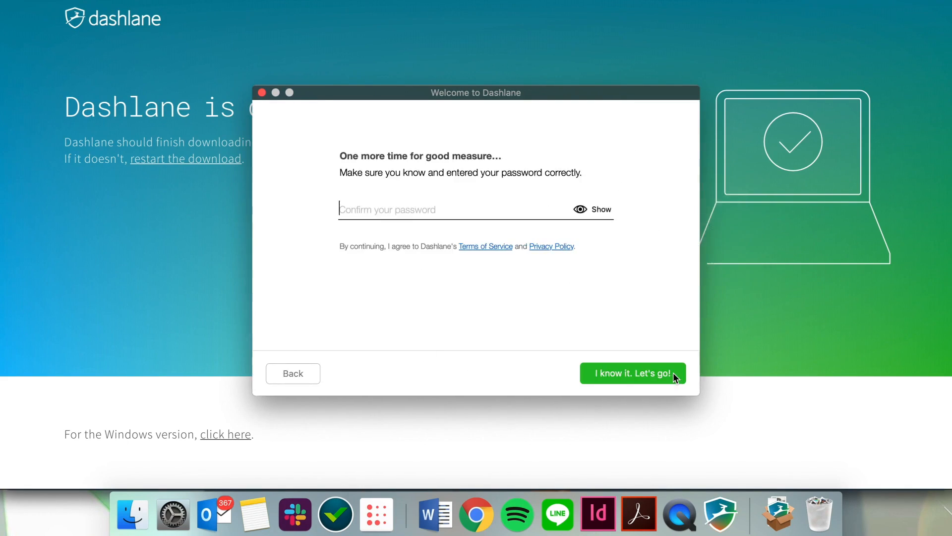